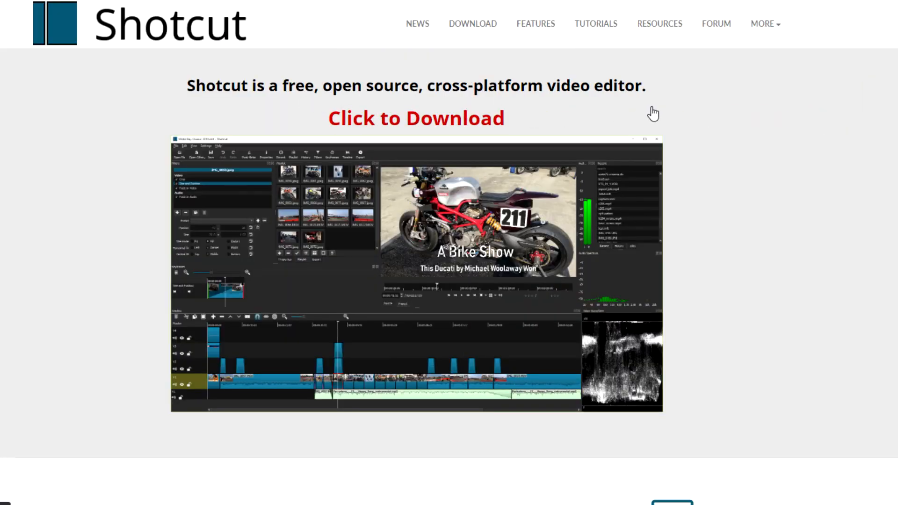
- Scroll past the download banner to the features, Latest News and Quickstart sections
scroll("down", 3)
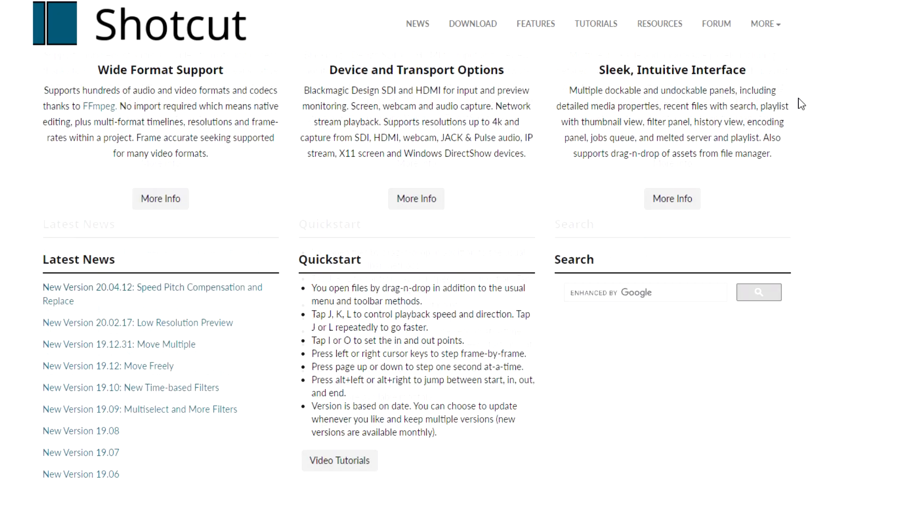
scroll("down", 3)
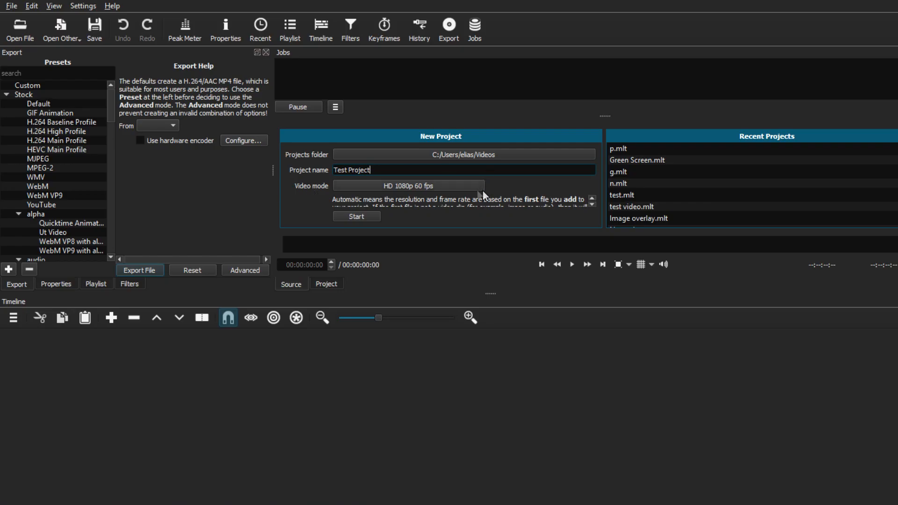
- Start a new HD 1080p 60 fps project and show the Properties and Playlist panels
left_click(408, 185)
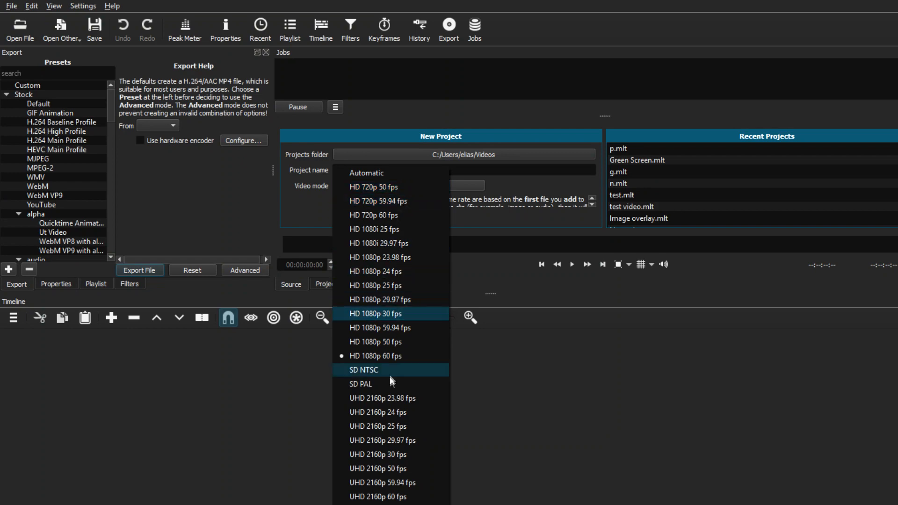
mouse_move(382, 356)
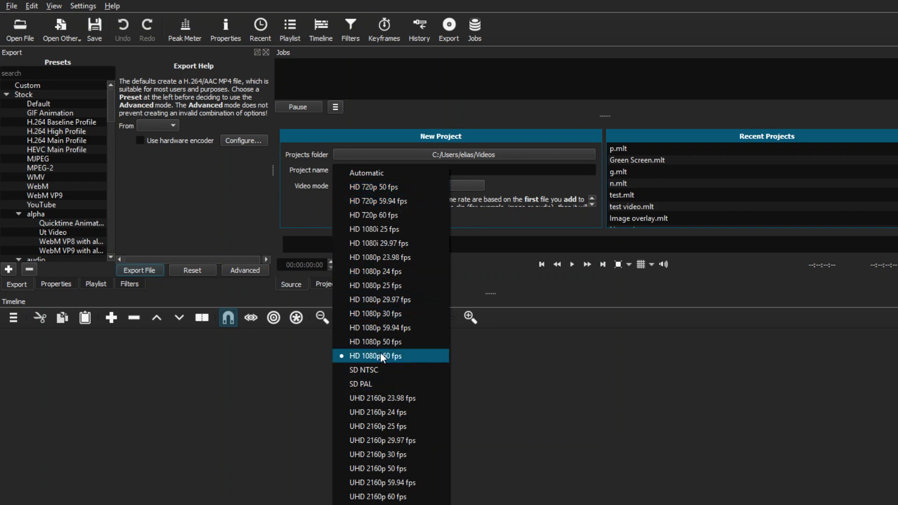
left_click(376, 356)
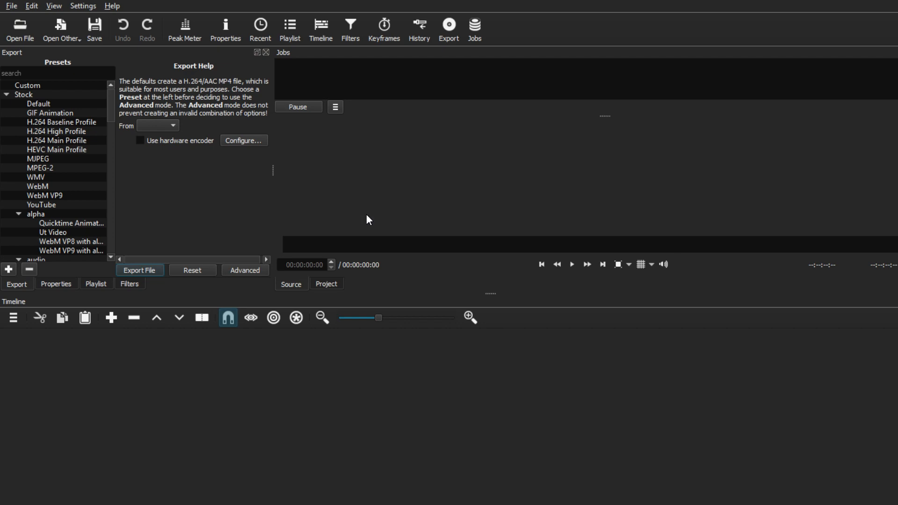
mouse_move(100, 317)
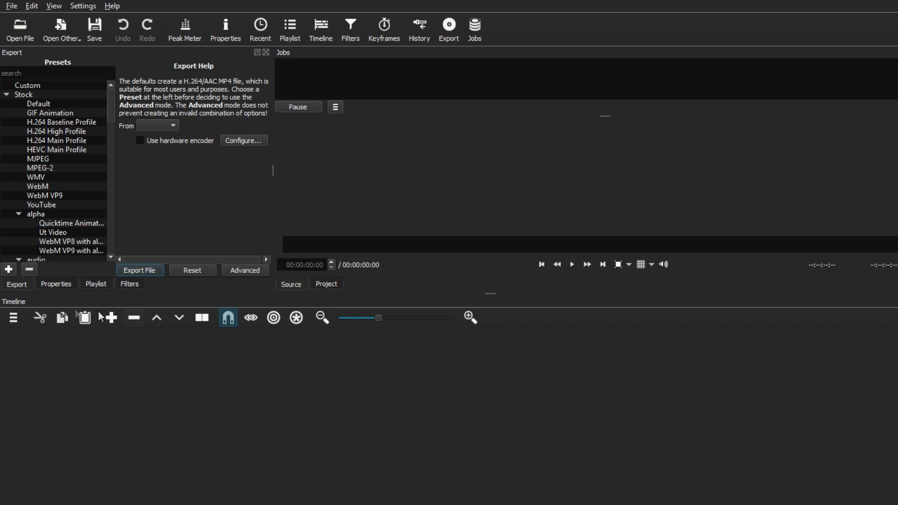
left_click(56, 284)
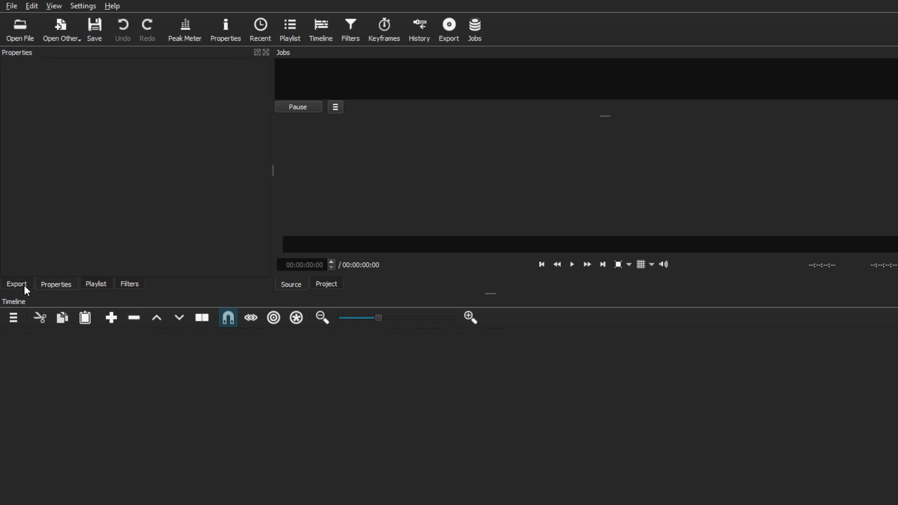
left_click(95, 284)
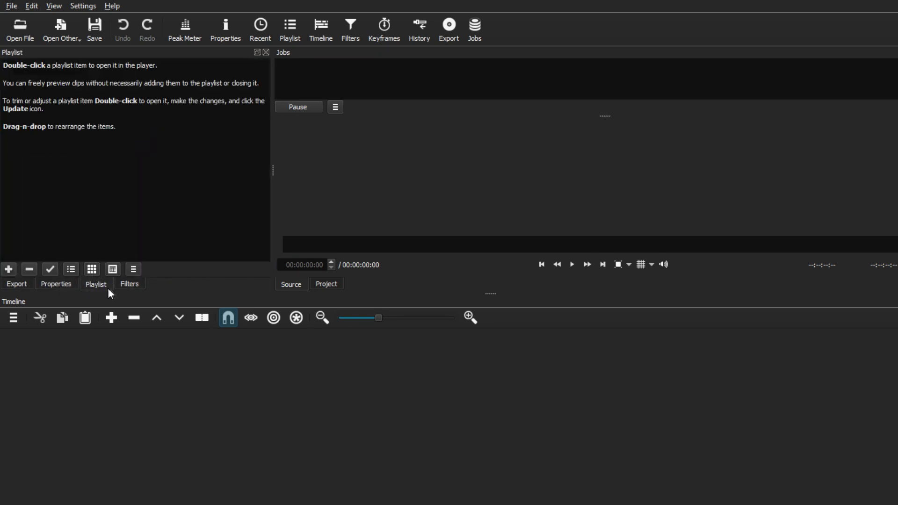
mouse_move(139, 158)
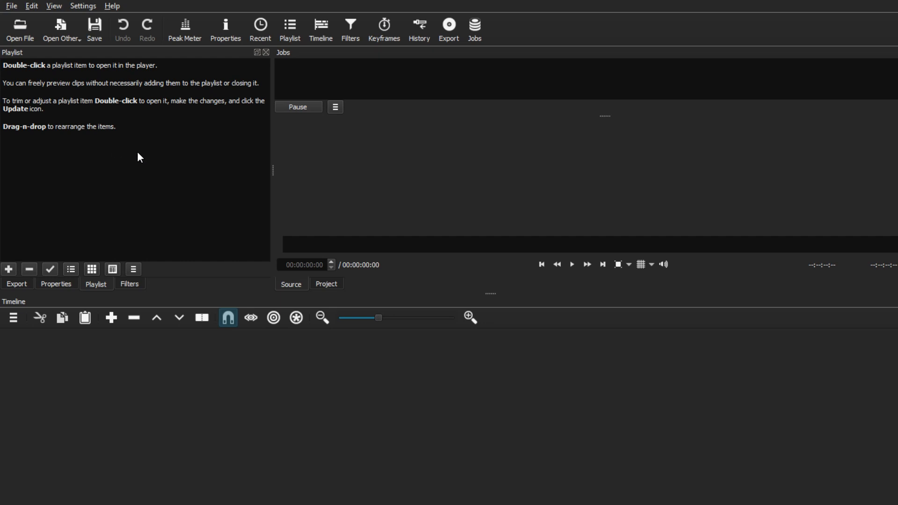
mouse_move(630, 186)
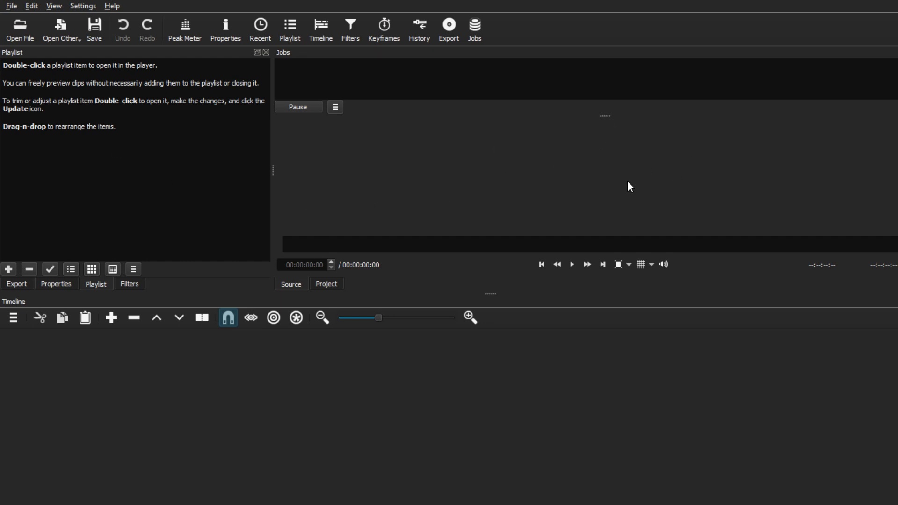
mouse_move(561, 77)
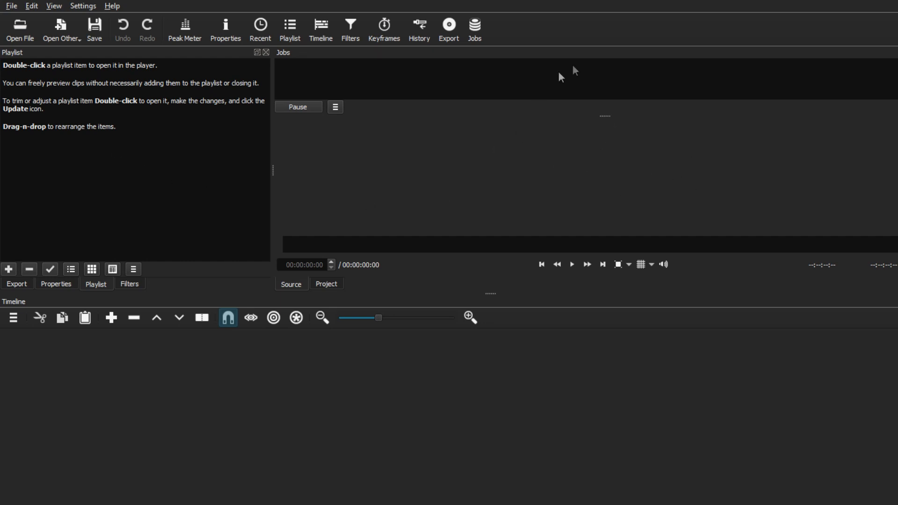
mouse_move(218, 393)
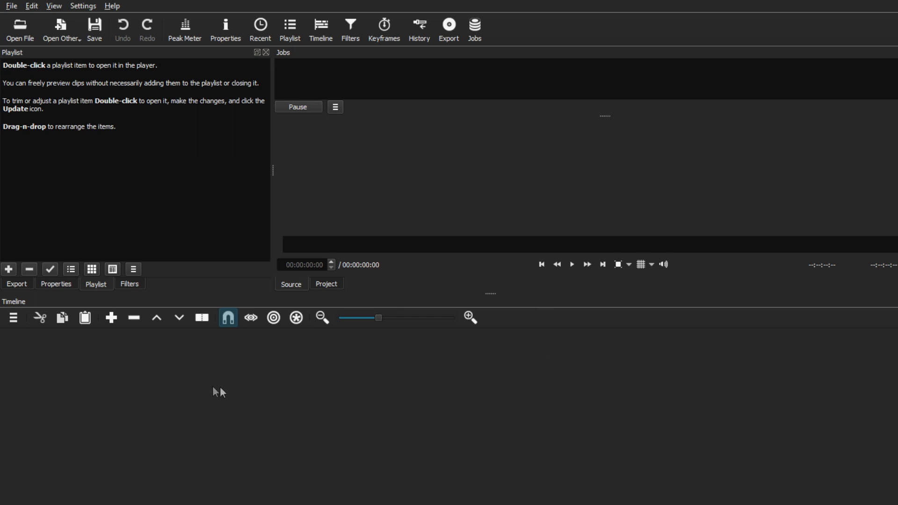
mouse_move(19, 310)
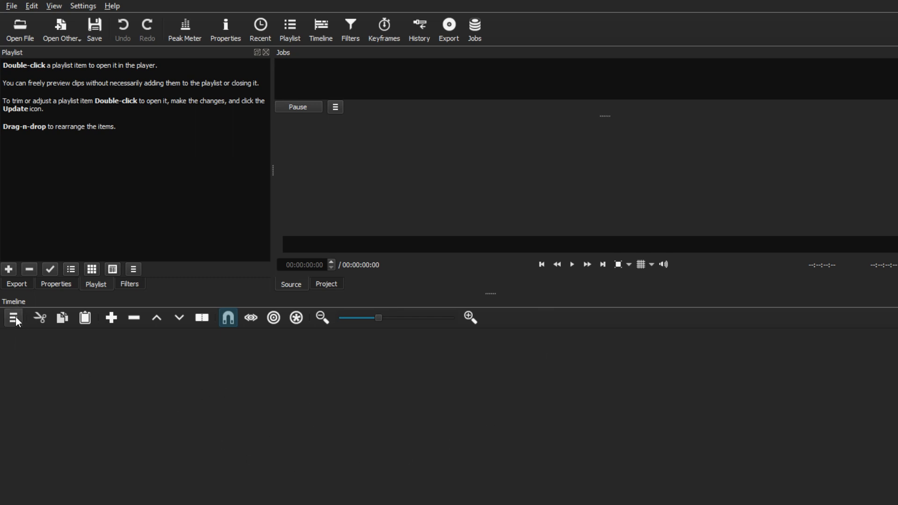
left_click(12, 319)
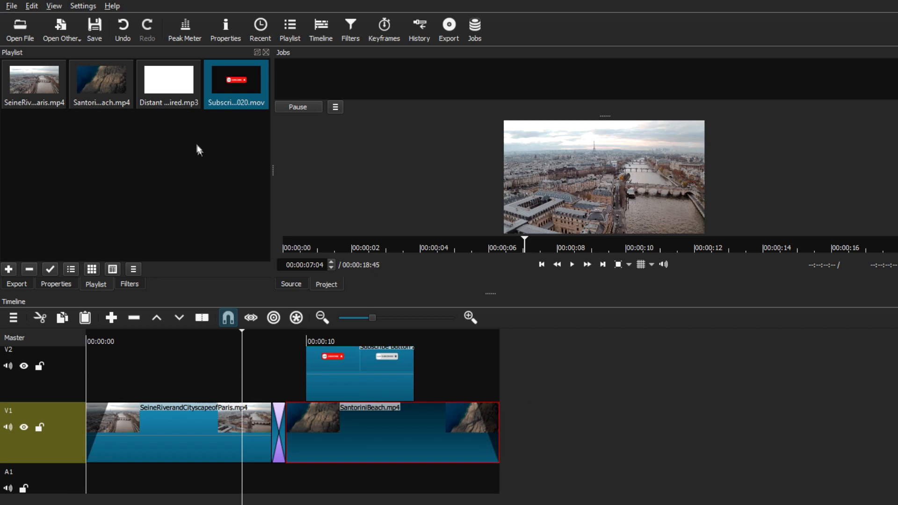
- Put the Distant Lakey Inspired mp3 on A1, trim it to video end, open Advanced export
left_click(168, 79)
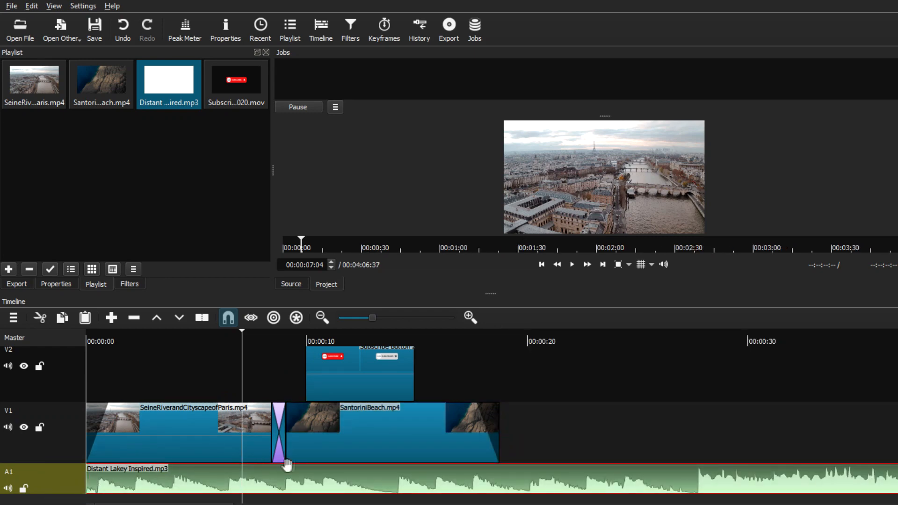
left_click(308, 341)
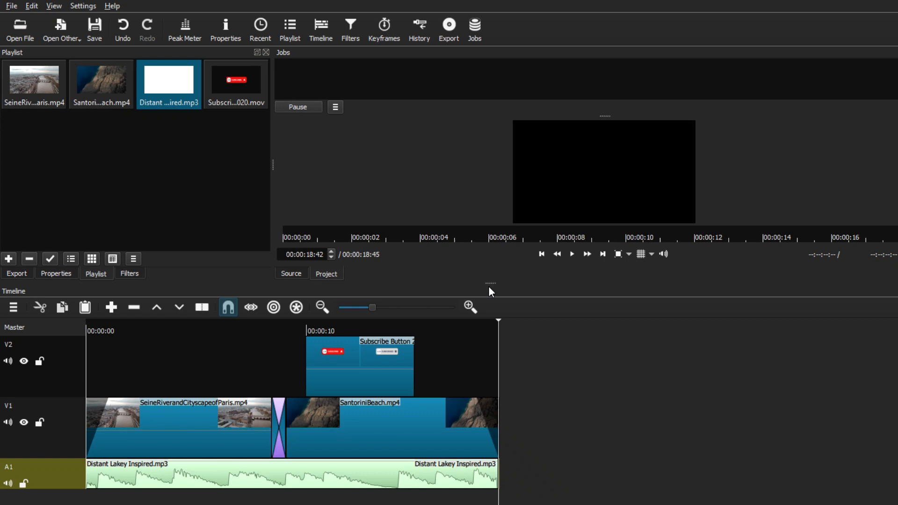
left_click(449, 29)
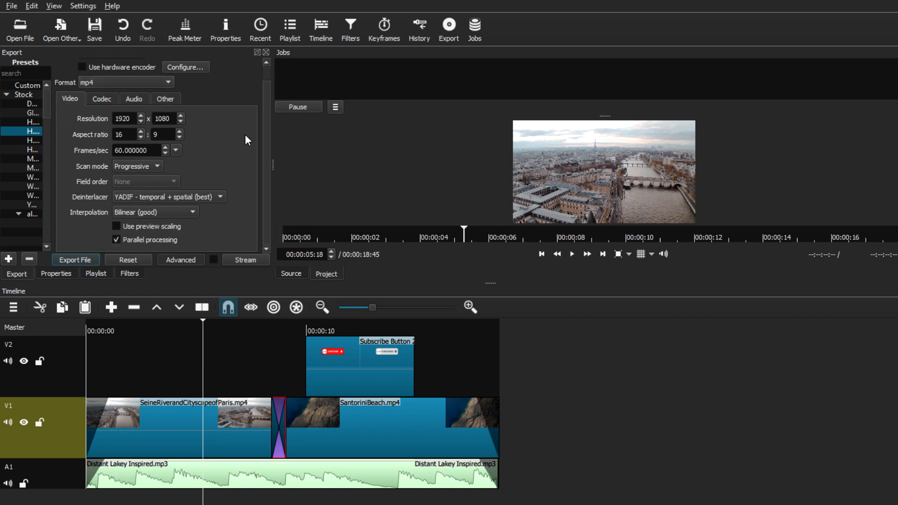
left_click(101, 99)
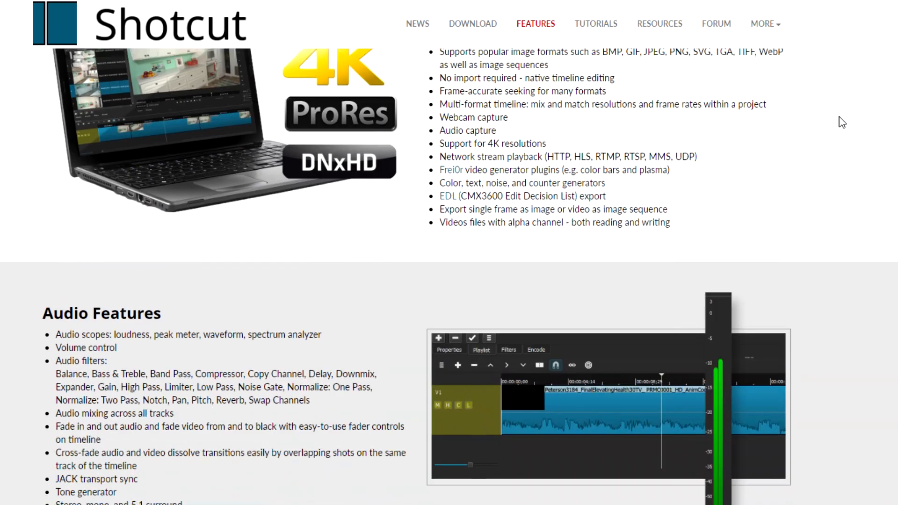
- Scroll through the whole Features page, then go to the Download page
scroll("down", 3)
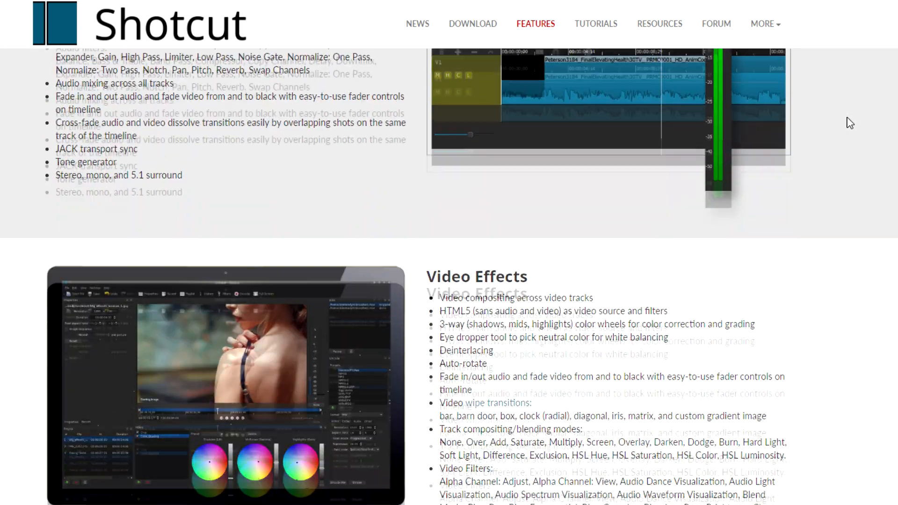
scroll("down", 3)
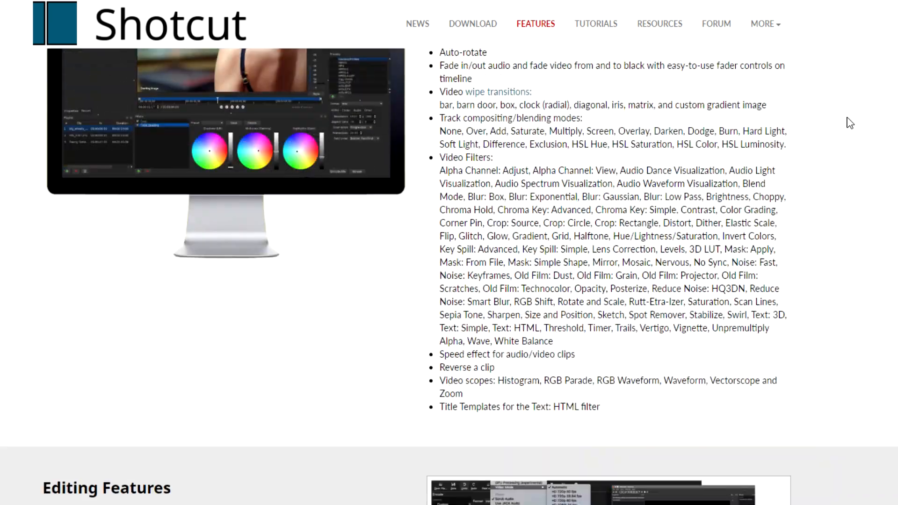
scroll("down", 3)
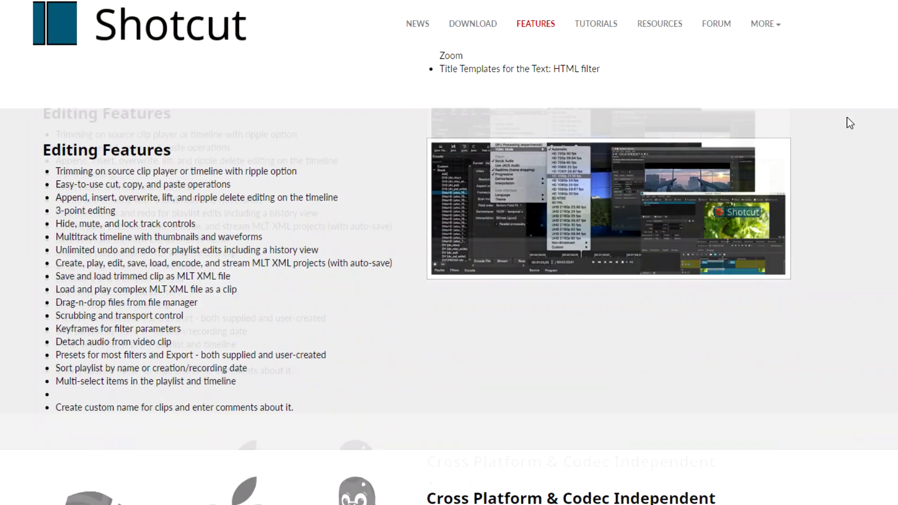
scroll("down", 3)
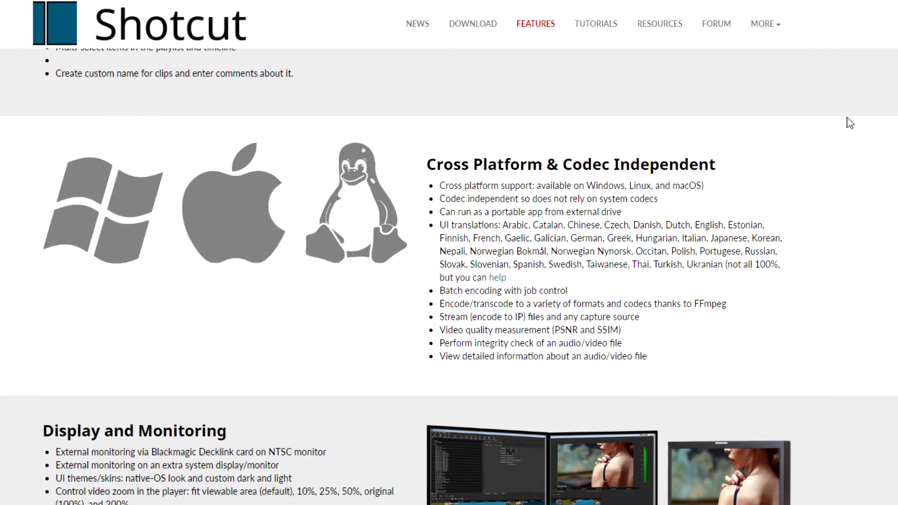
scroll("down", 3)
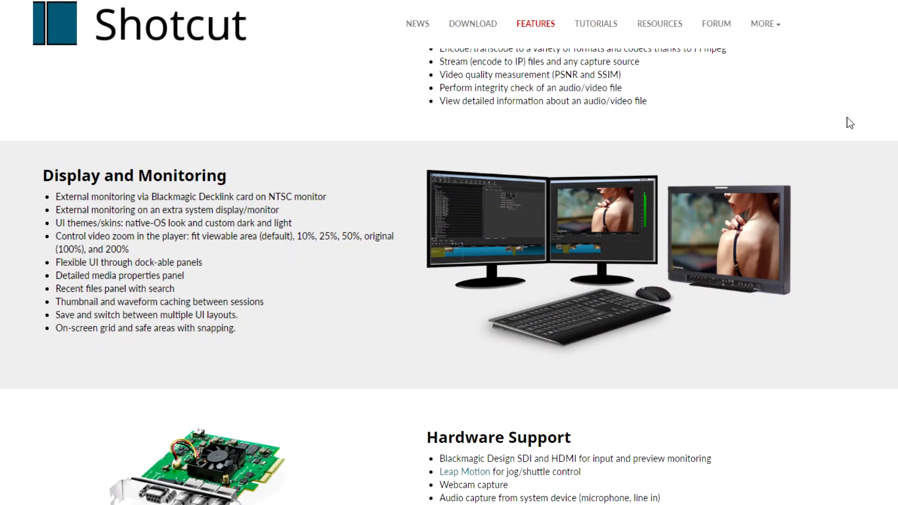
left_click(472, 23)
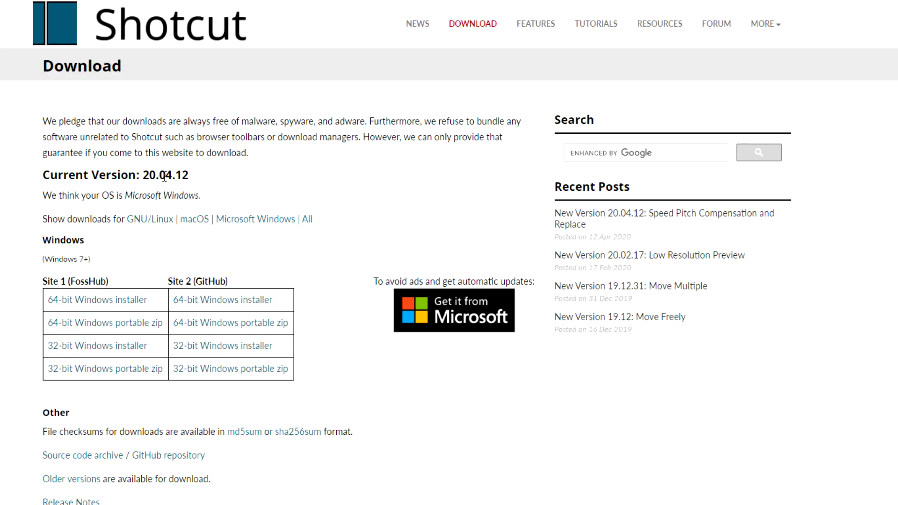
mouse_move(326, 187)
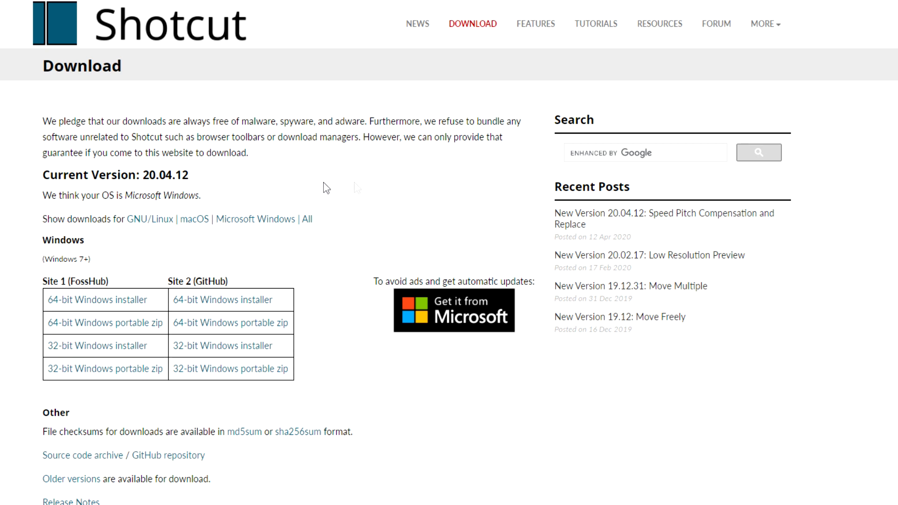
mouse_move(624, 260)
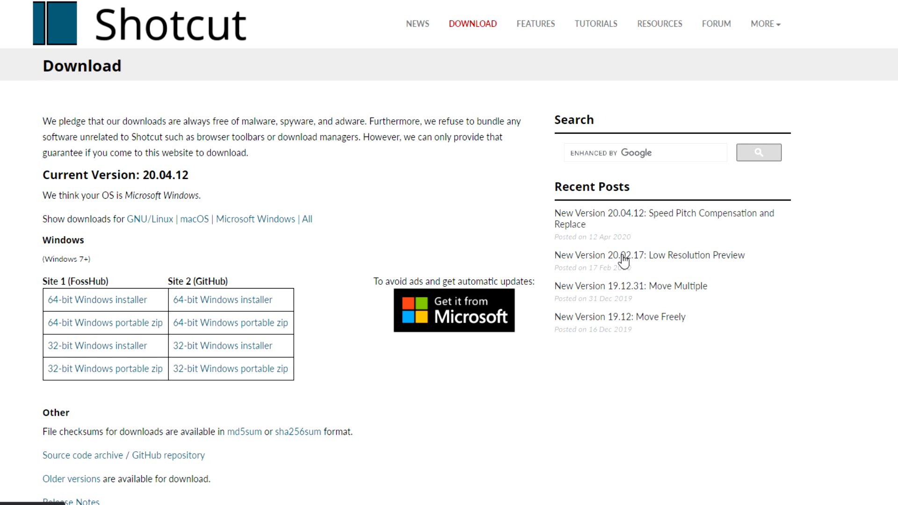
mouse_move(628, 319)
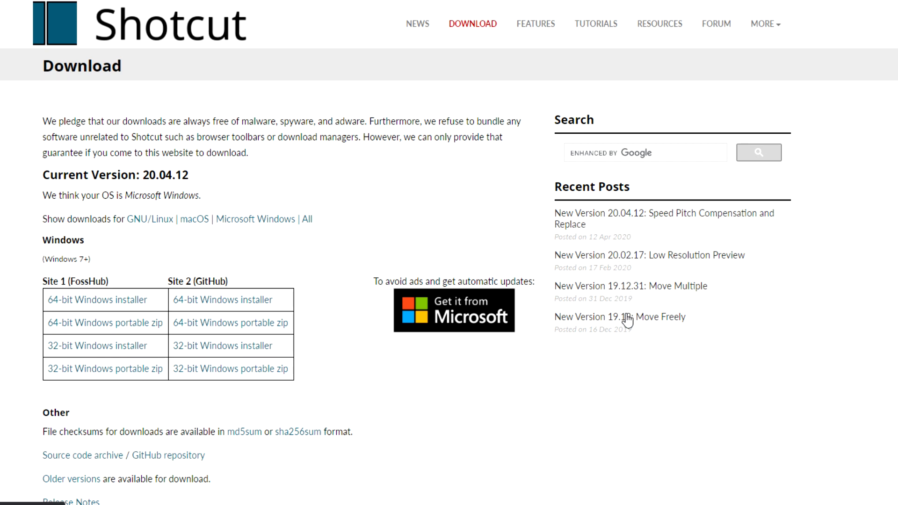
mouse_move(125, 322)
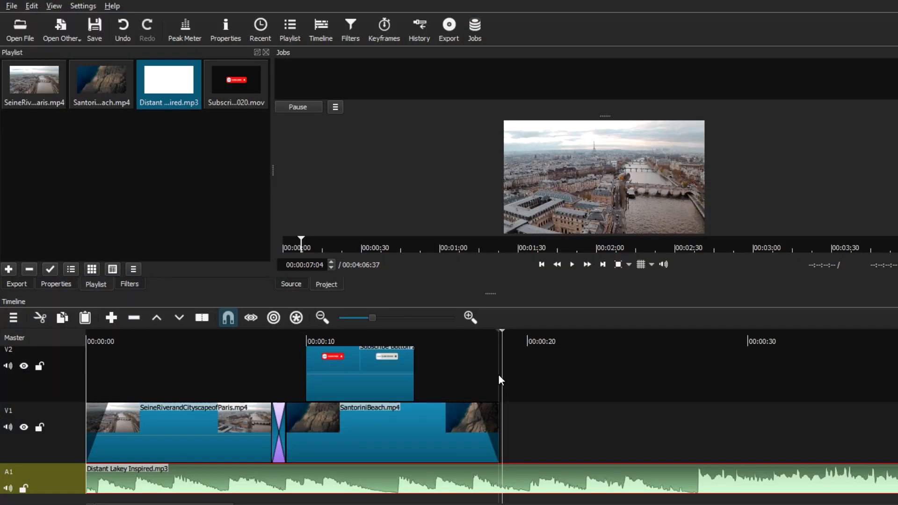
mouse_move(500, 473)
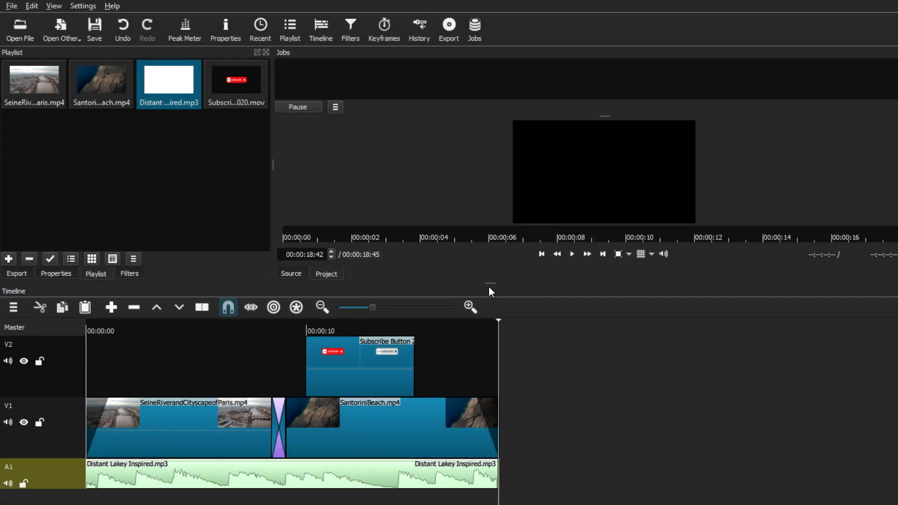
mouse_move(605, 105)
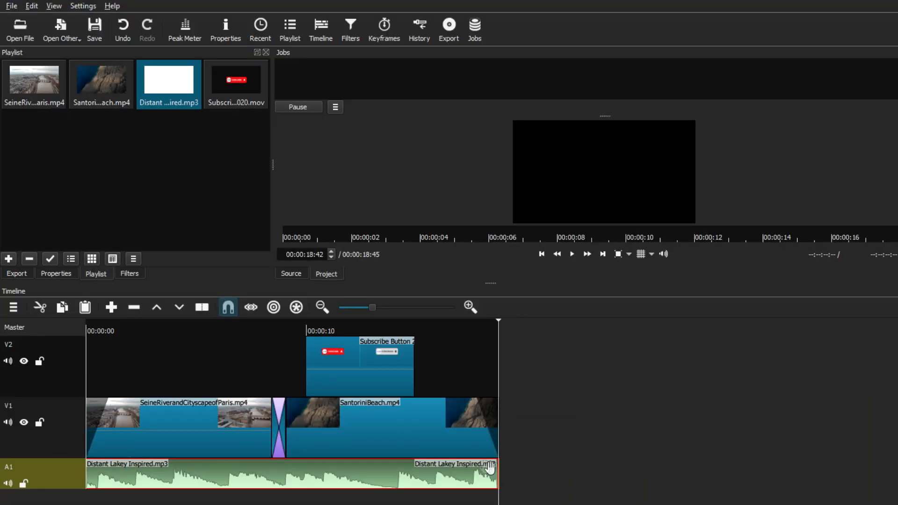
- Add a Fade In Audio filter to the music with a 50-frame duration
left_click(130, 273)
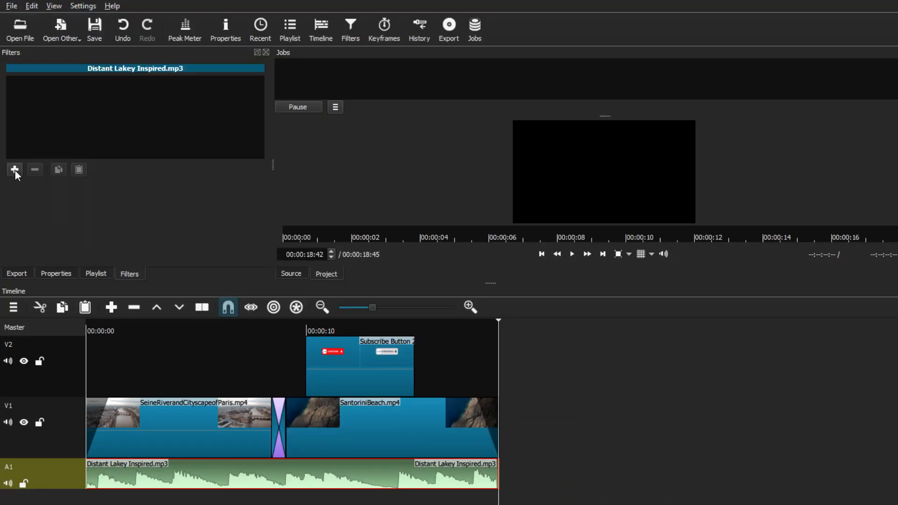
left_click(15, 169)
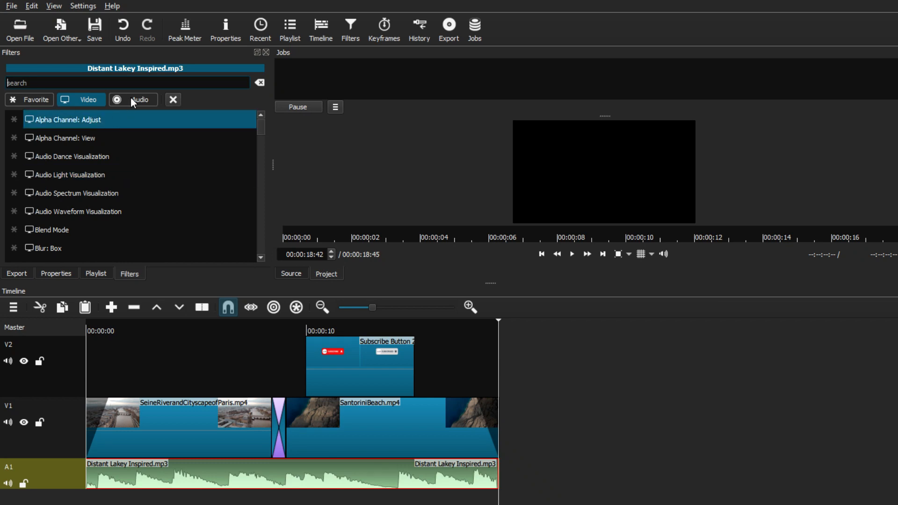
left_click(132, 99)
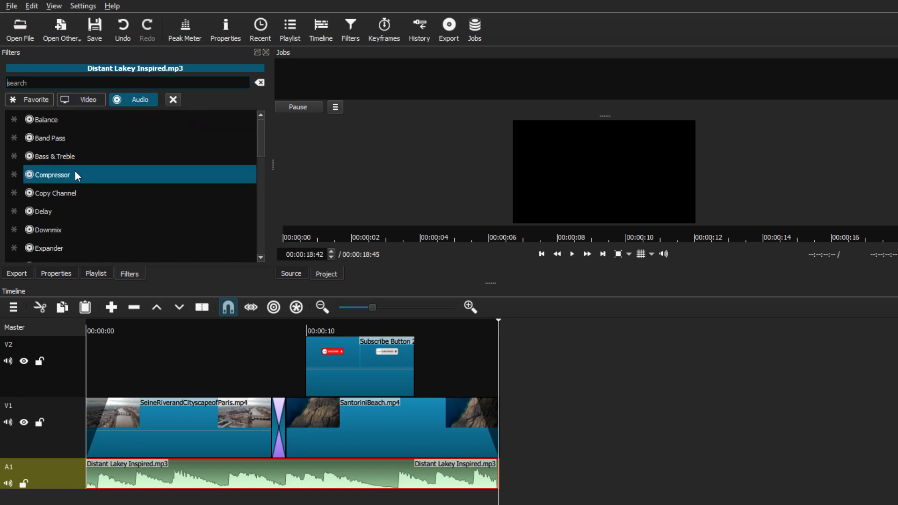
scroll("down", 3)
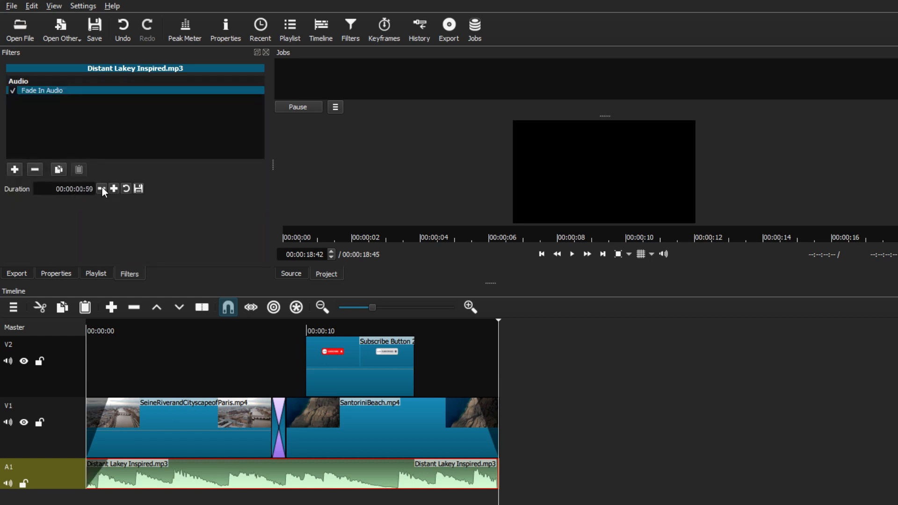
left_click(102, 189)
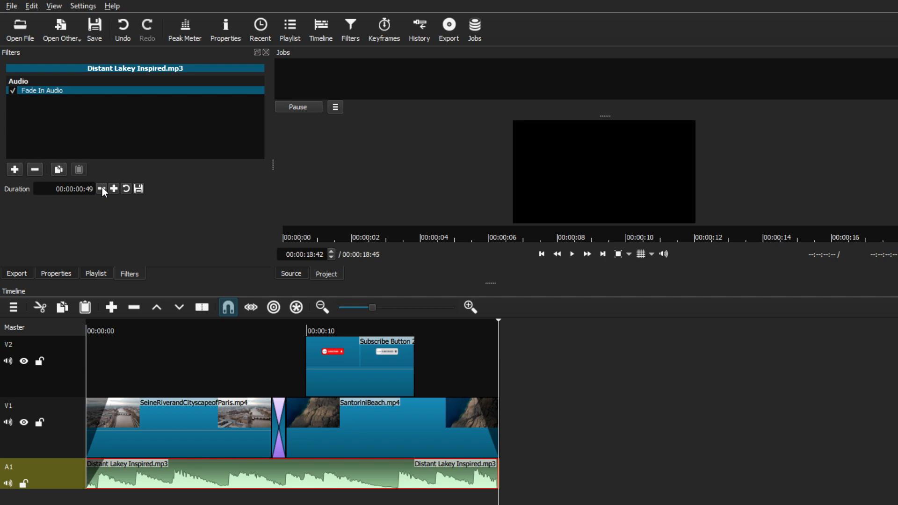
left_click(113, 189)
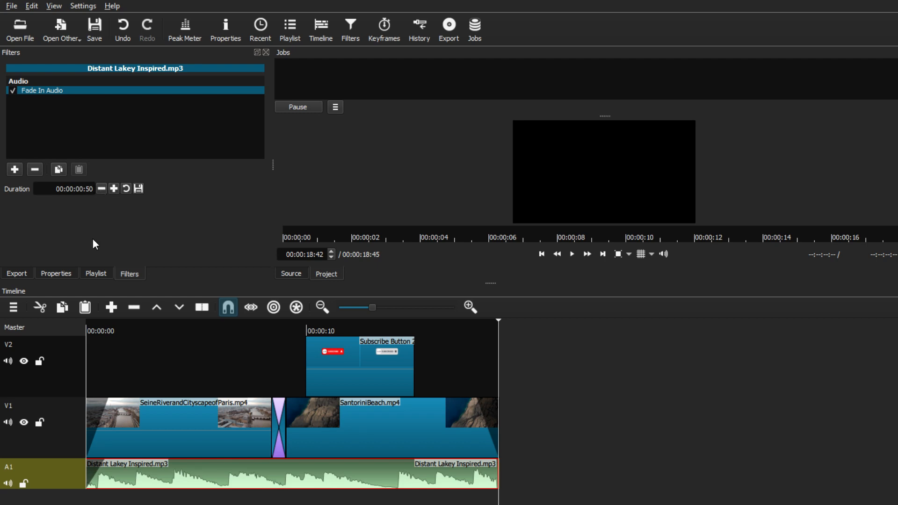
- Add a Fade Out Audio filter to the music, also 50 frames long
left_click(14, 169)
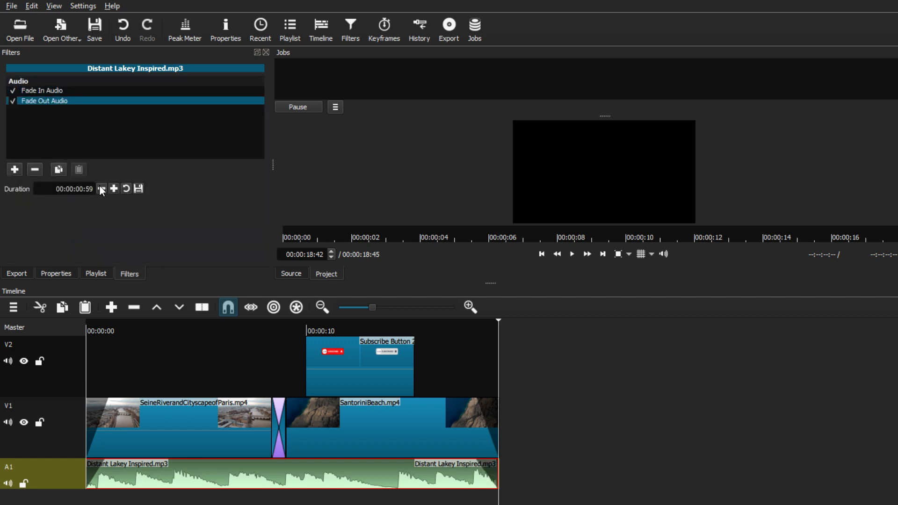
left_click(101, 186)
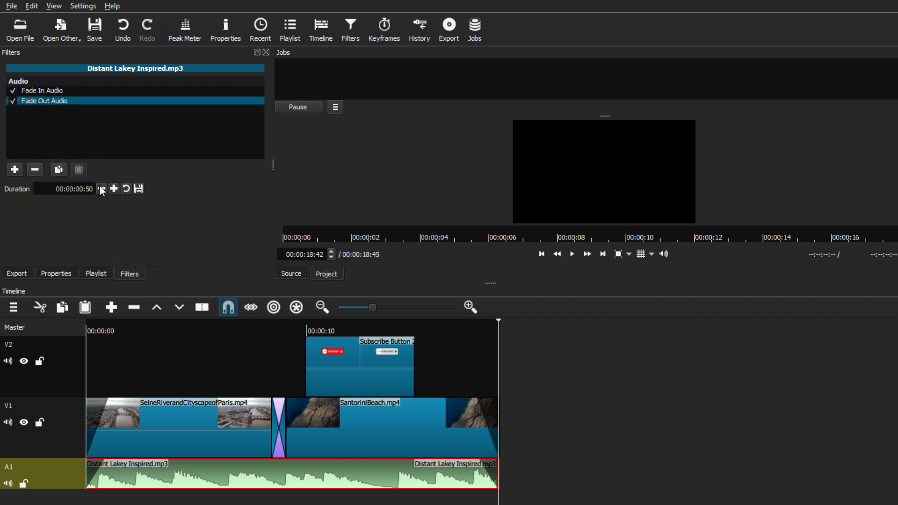
left_click(13, 169)
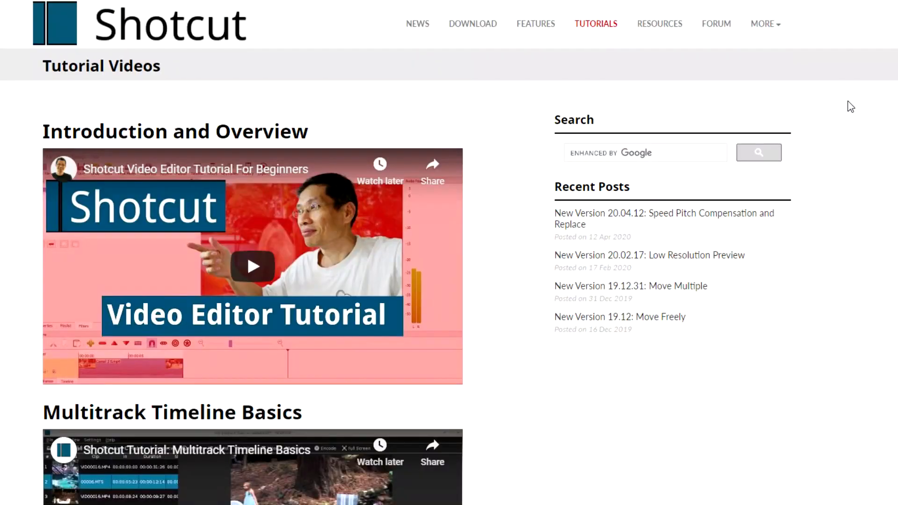
- Scroll the Shotcut Tutorials page, ending on YouTube results for Shotcut beginner tutorials
scroll("down", 3)
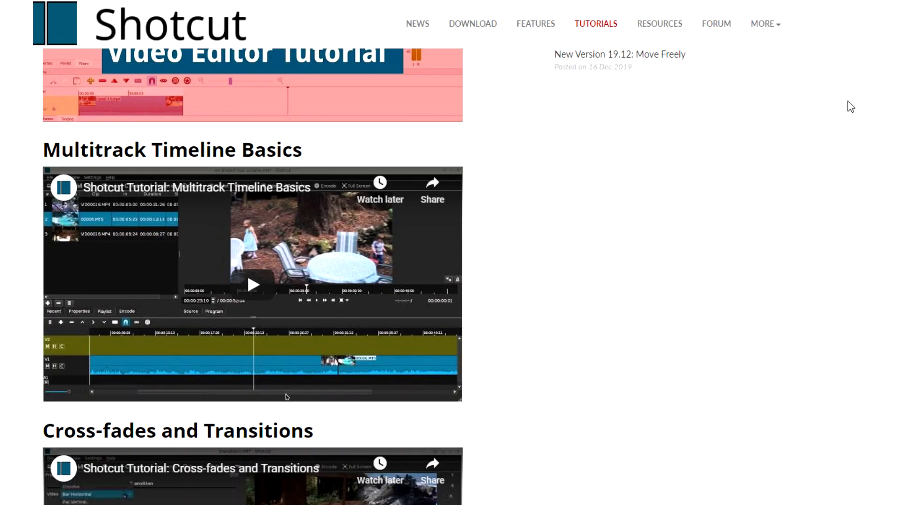
scroll("down", 3)
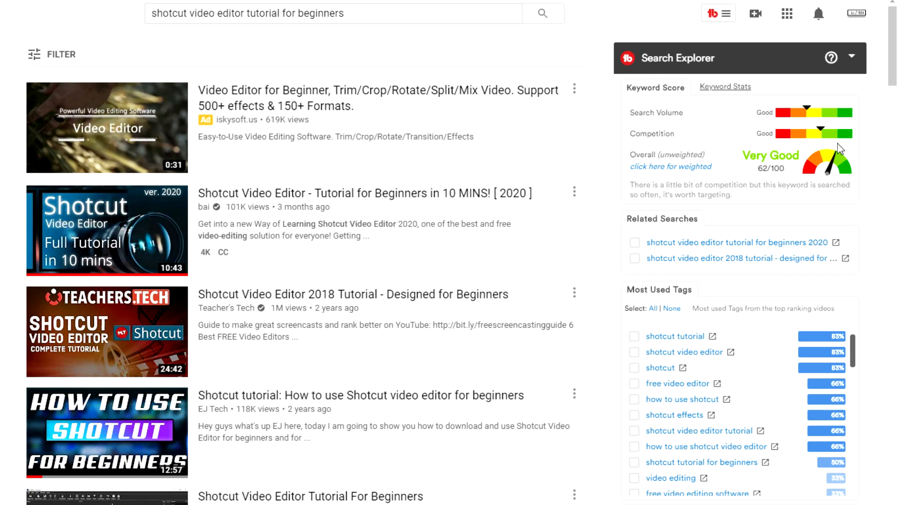
mouse_move(845, 163)
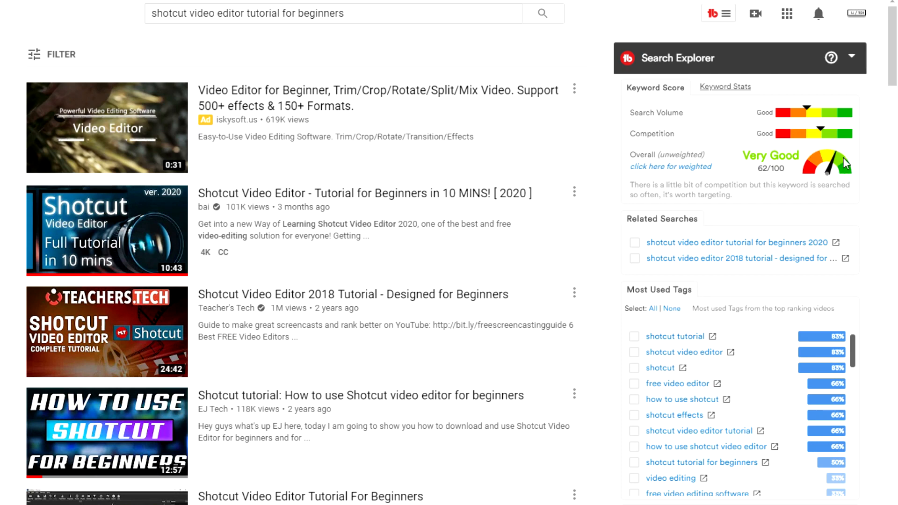
mouse_move(715, 329)
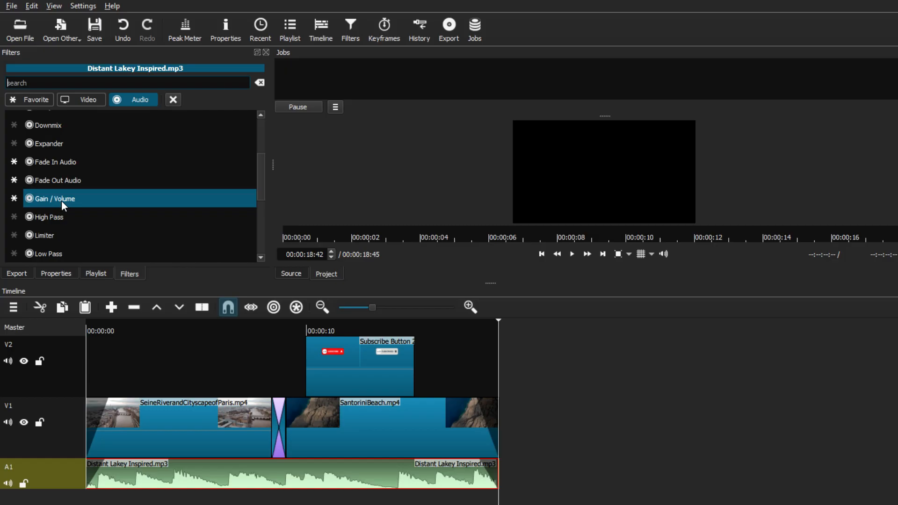
- Add the Gain / Volume filter to the music, with its level left at 0 dB
double_click(54, 199)
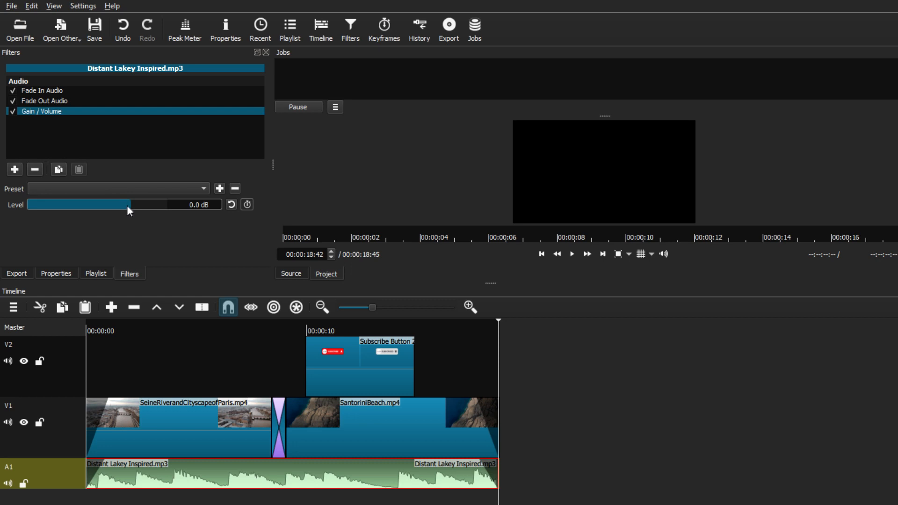
left_click(95, 273)
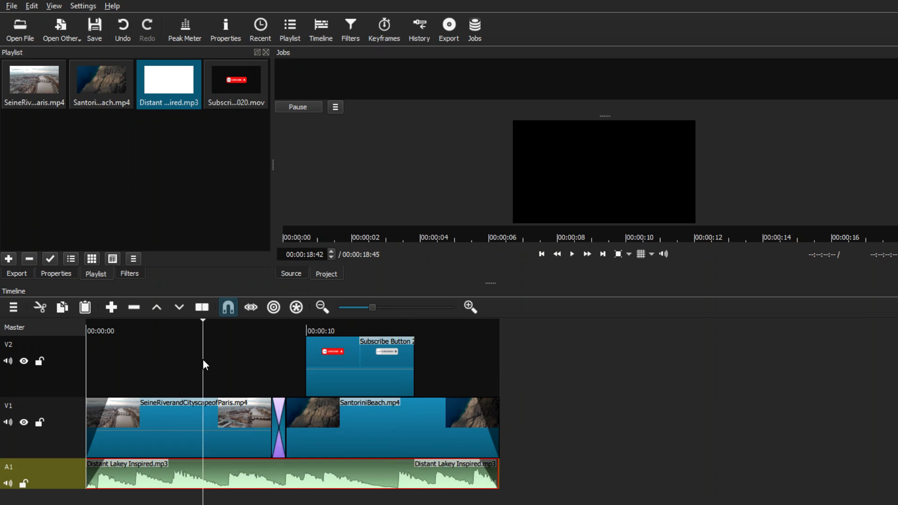
mouse_move(200, 398)
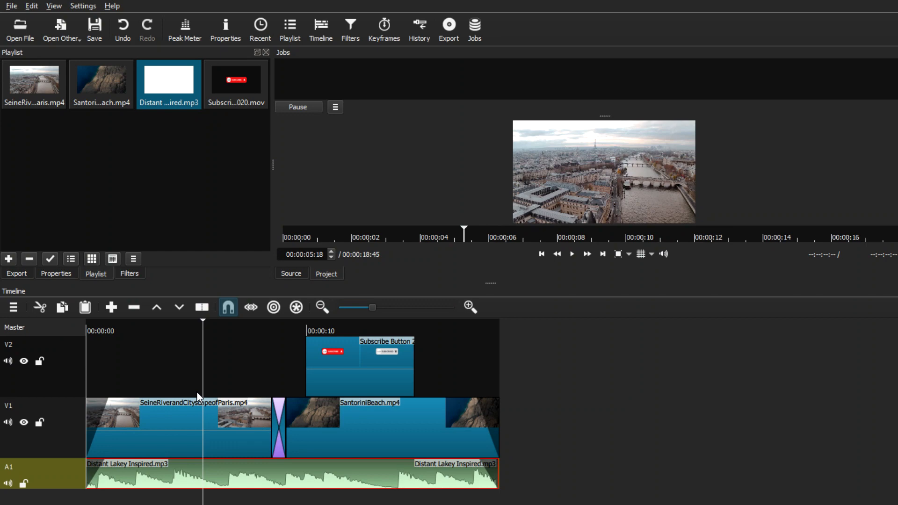
mouse_move(205, 396)
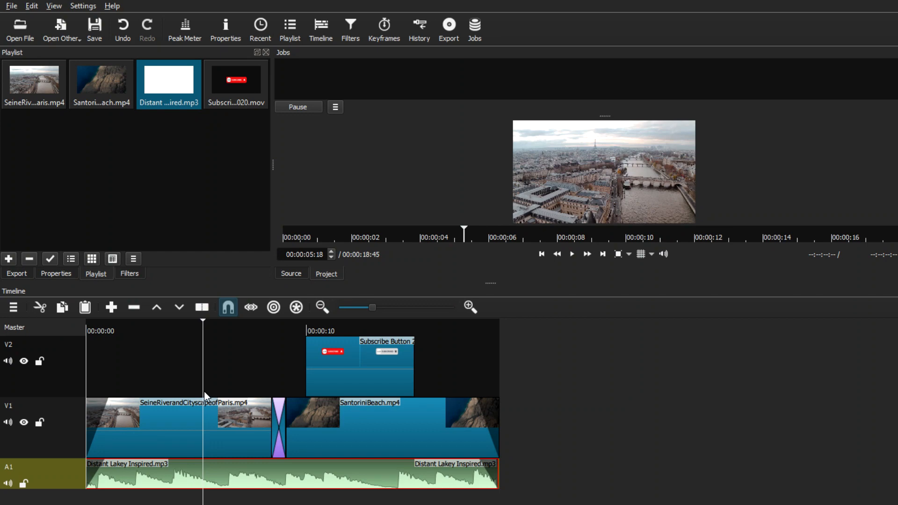
mouse_move(205, 396)
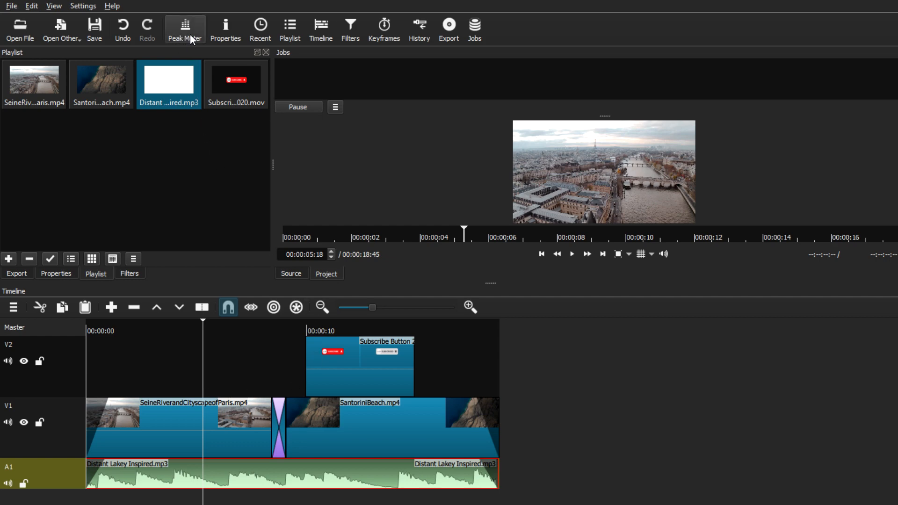
mouse_move(290, 25)
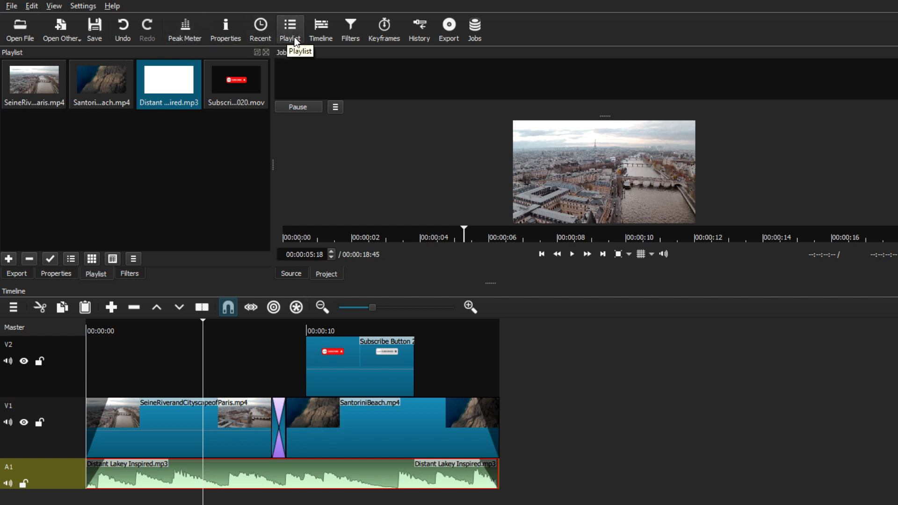
mouse_move(350, 26)
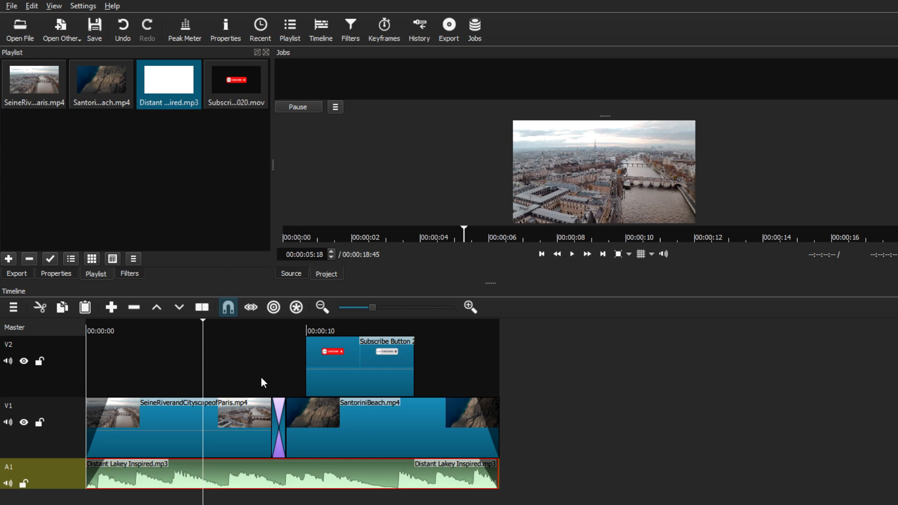
mouse_move(291, 417)
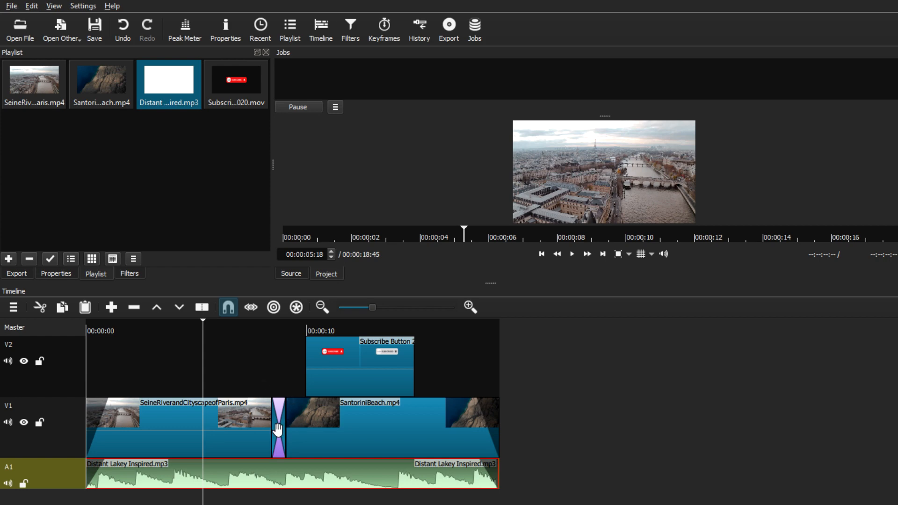
- Open the transition's properties between the two clips and choose the Clock Top wipe
right_click(278, 426)
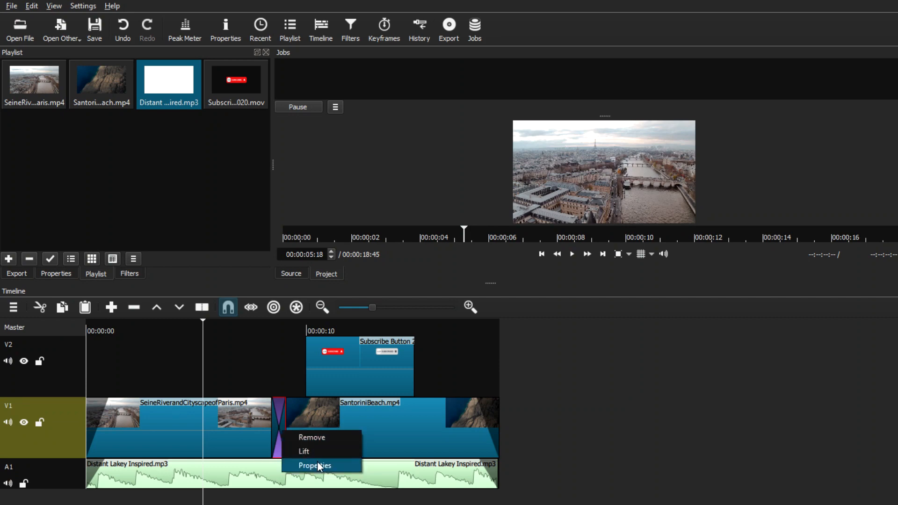
left_click(314, 465)
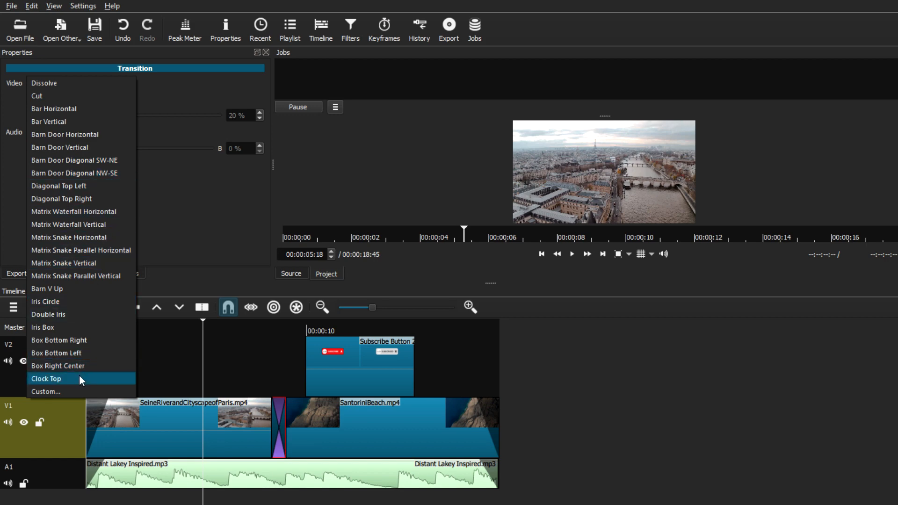
left_click(43, 83)
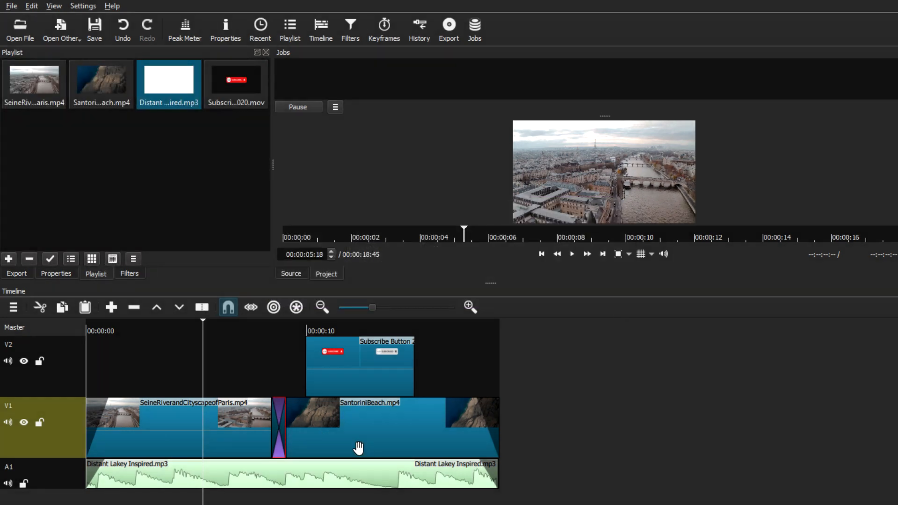
mouse_move(389, 471)
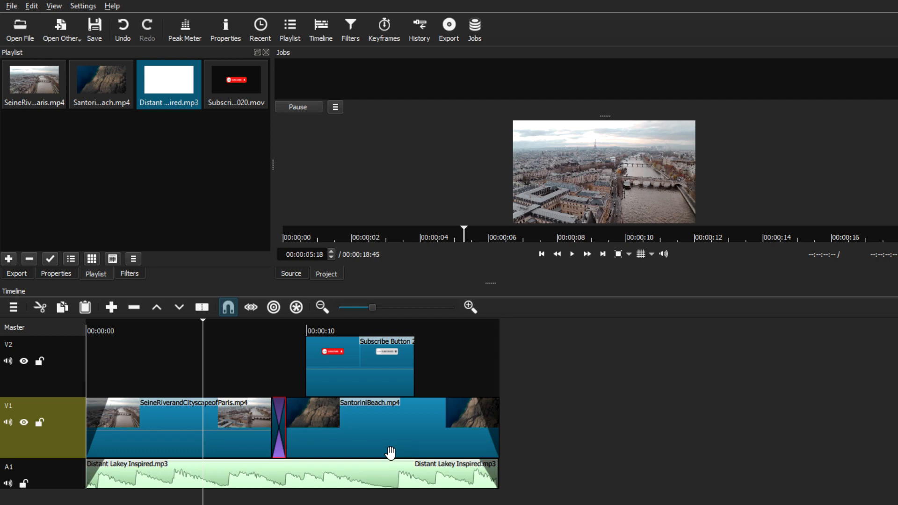
mouse_move(448, 28)
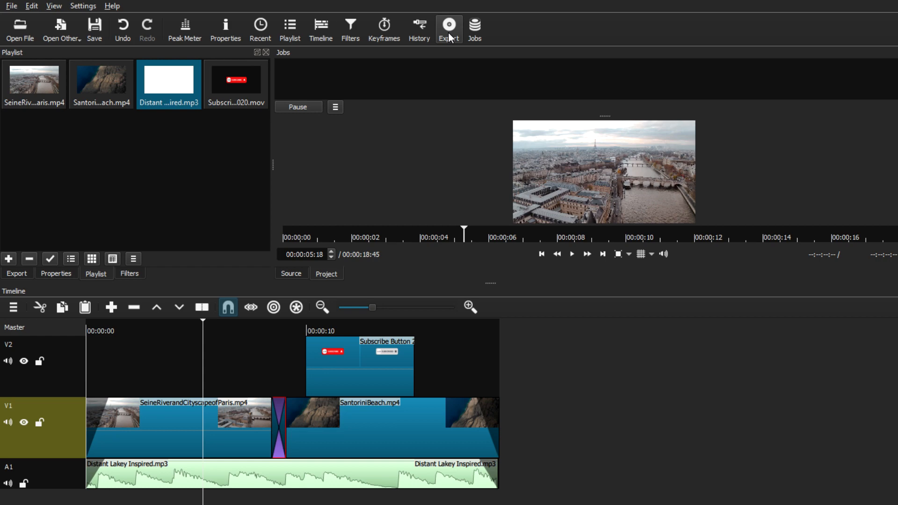
- Try the H.264 Main Profile and YouTube export presets, then choose H.264 High Profile
left_click(449, 28)
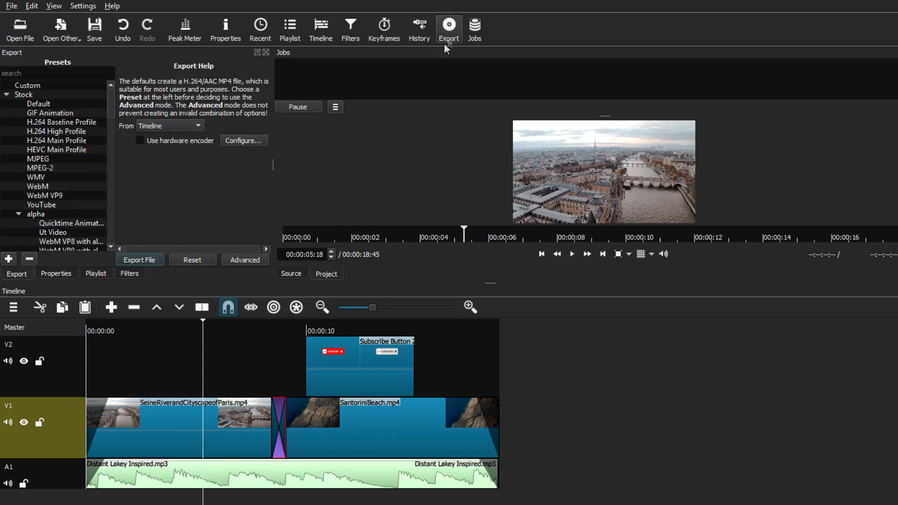
left_click(57, 140)
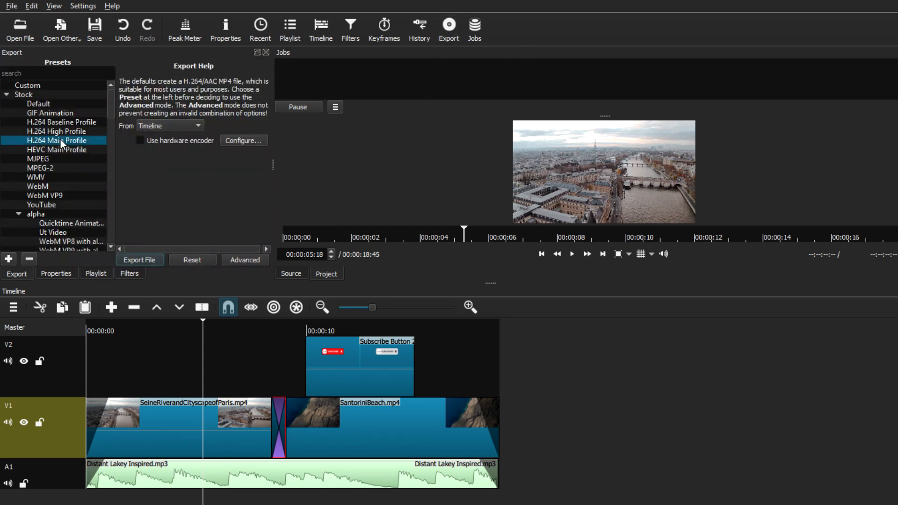
left_click(41, 205)
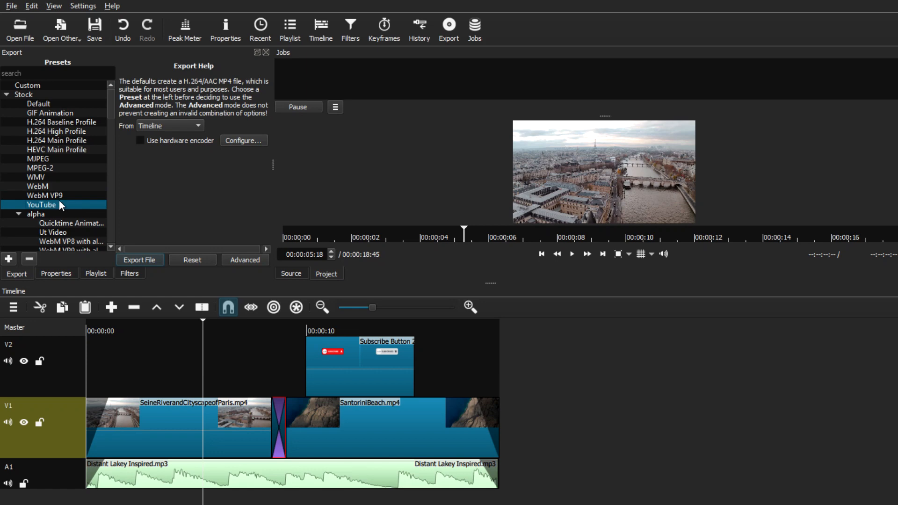
scroll("down", 3)
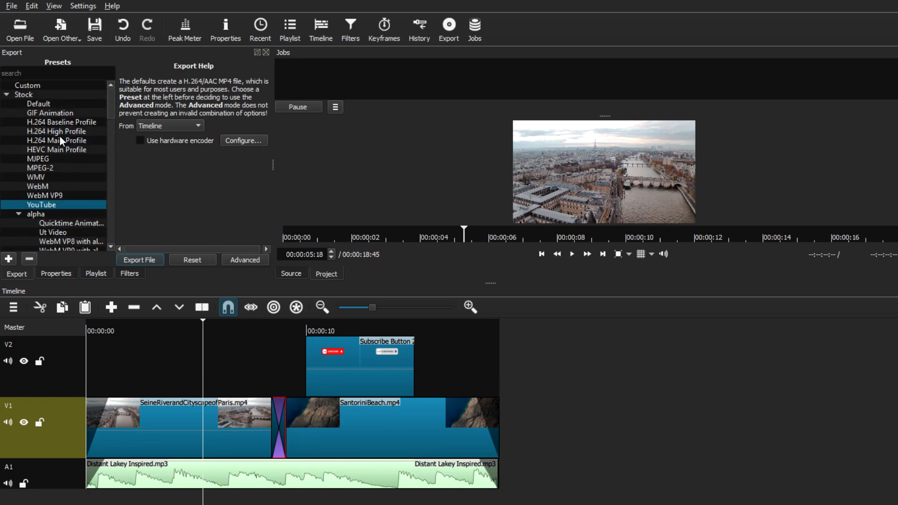
left_click(56, 131)
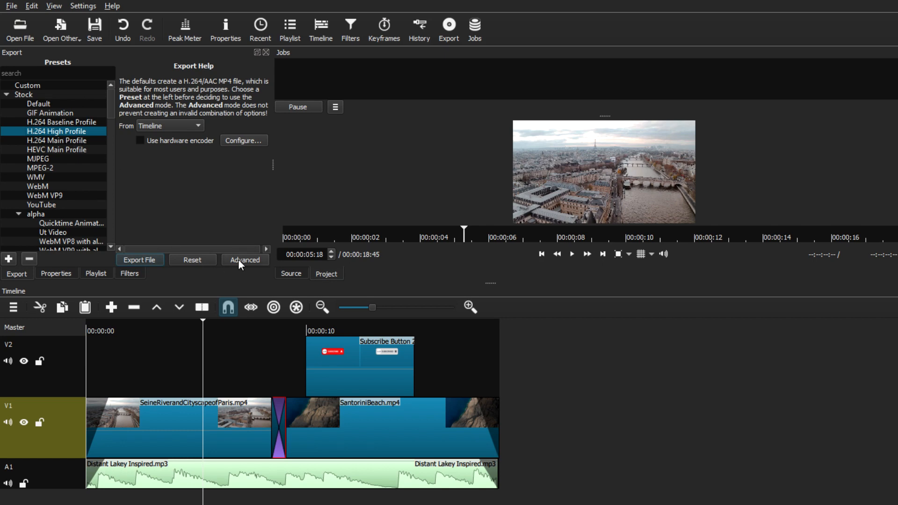
- Show the Advanced export settings and browse the codec list, keeping libx264
left_click(244, 259)
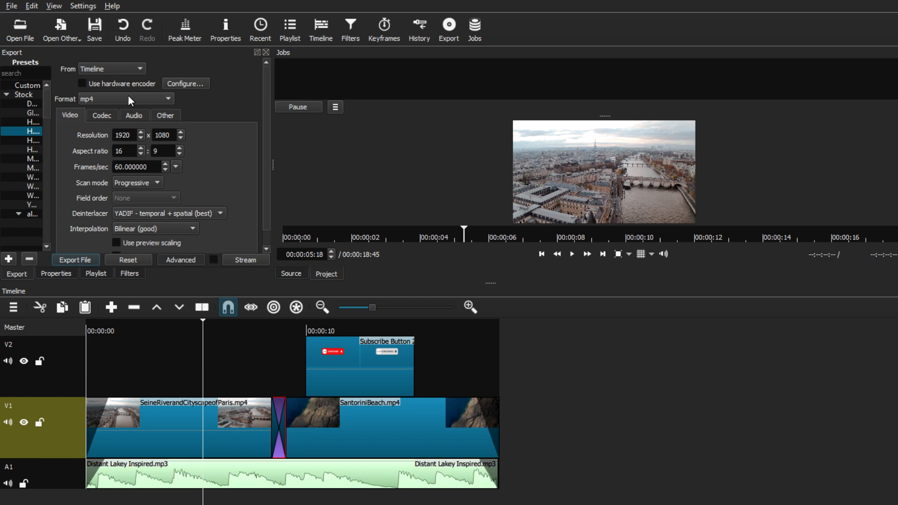
scroll("down", 3)
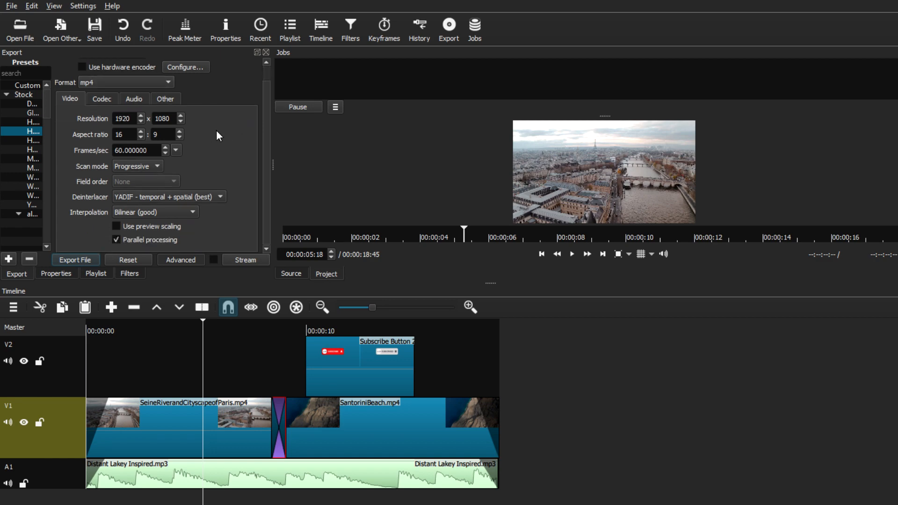
left_click(101, 99)
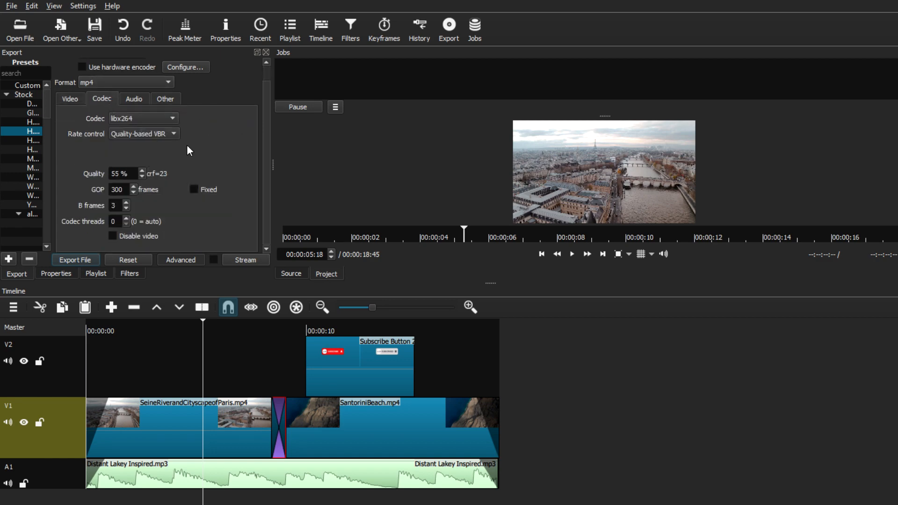
left_click(143, 118)
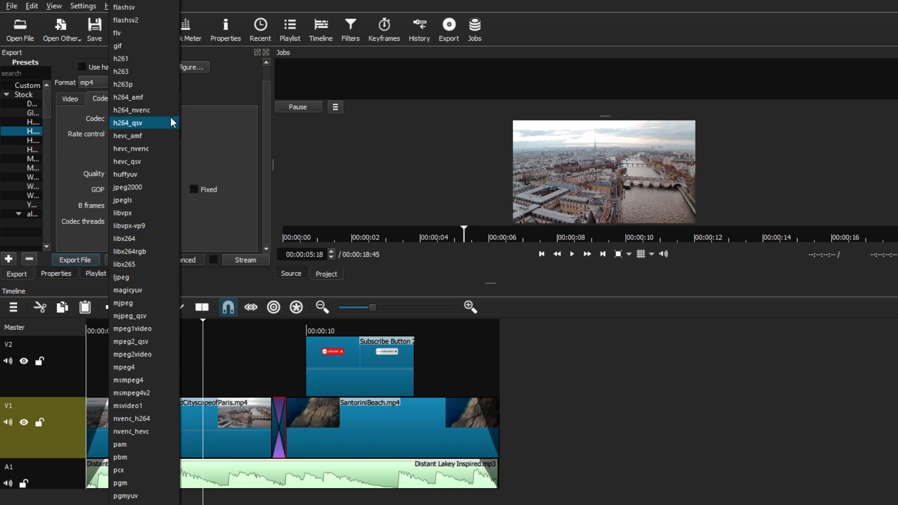
scroll("up", 3)
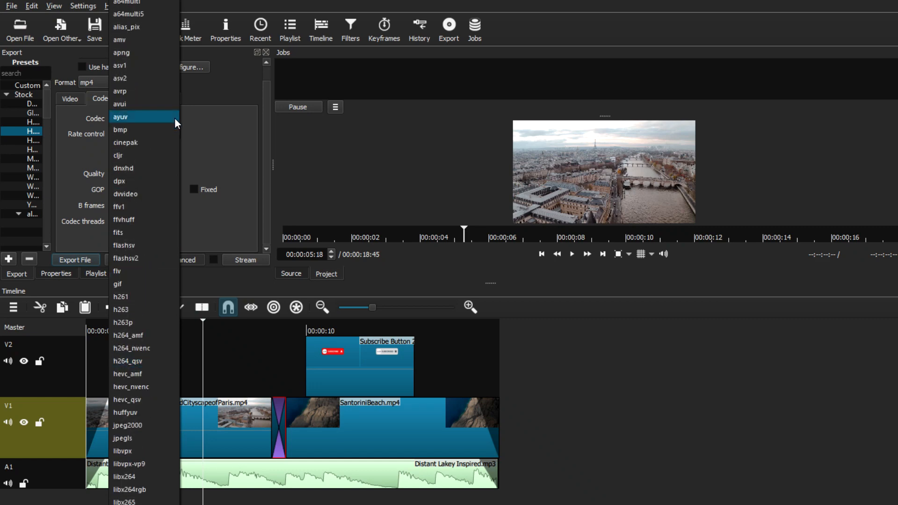
left_click(124, 476)
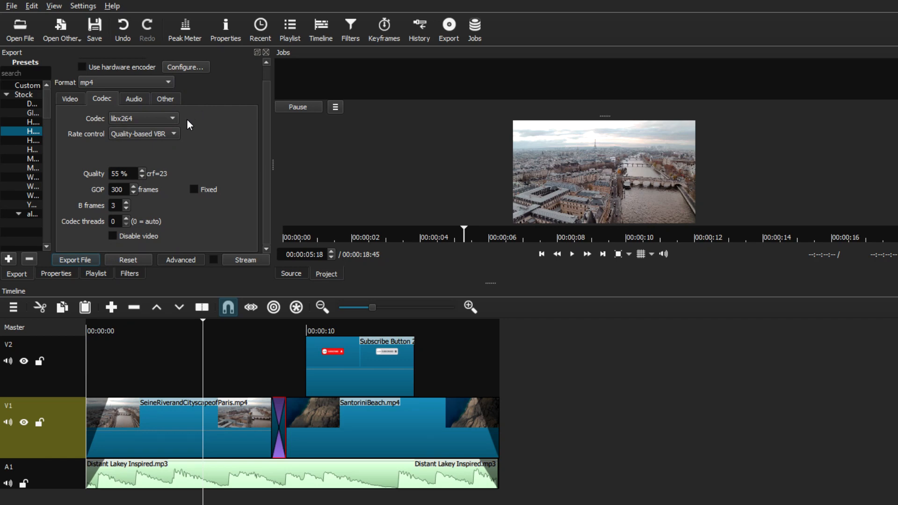
- Check the Audio export settings, return to Video, then go back to the playlist
left_click(134, 99)
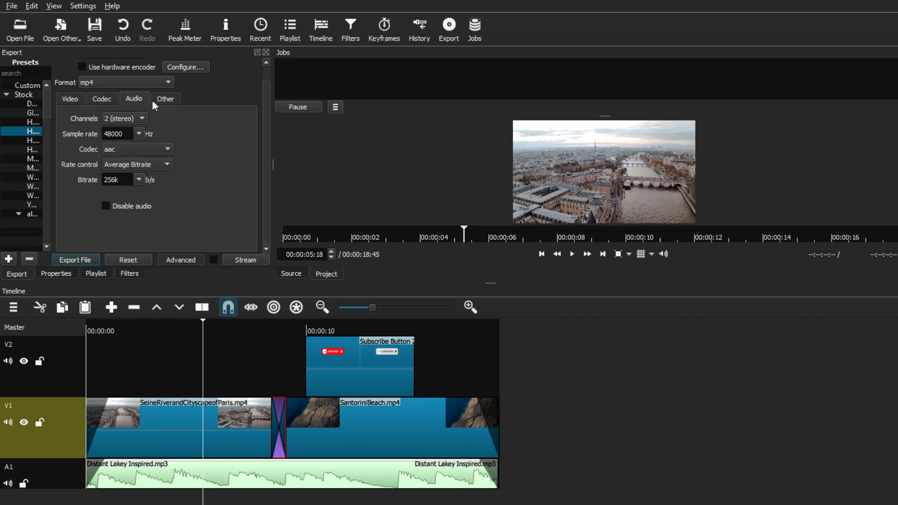
left_click(69, 99)
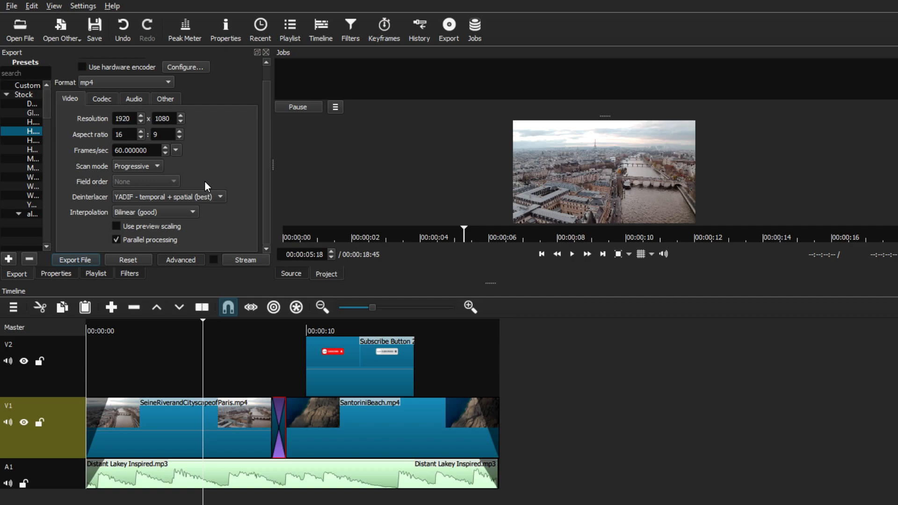
mouse_move(227, 199)
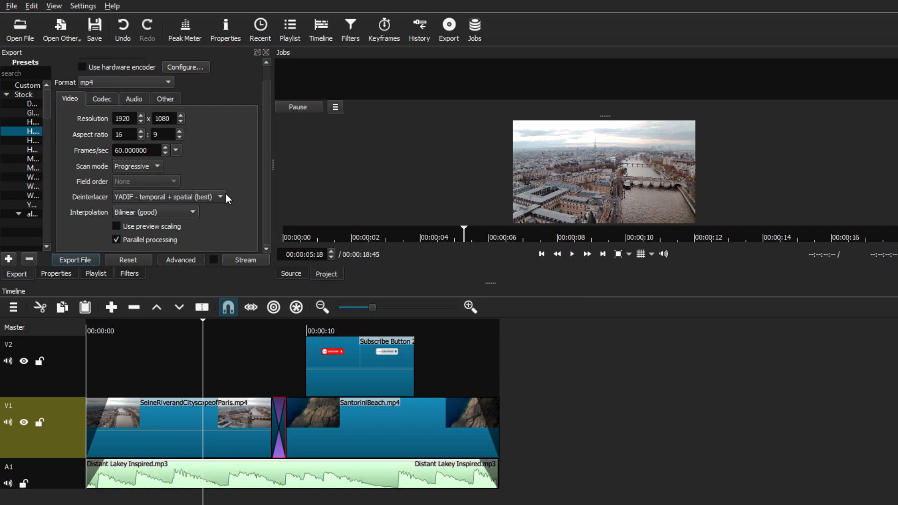
left_click(96, 273)
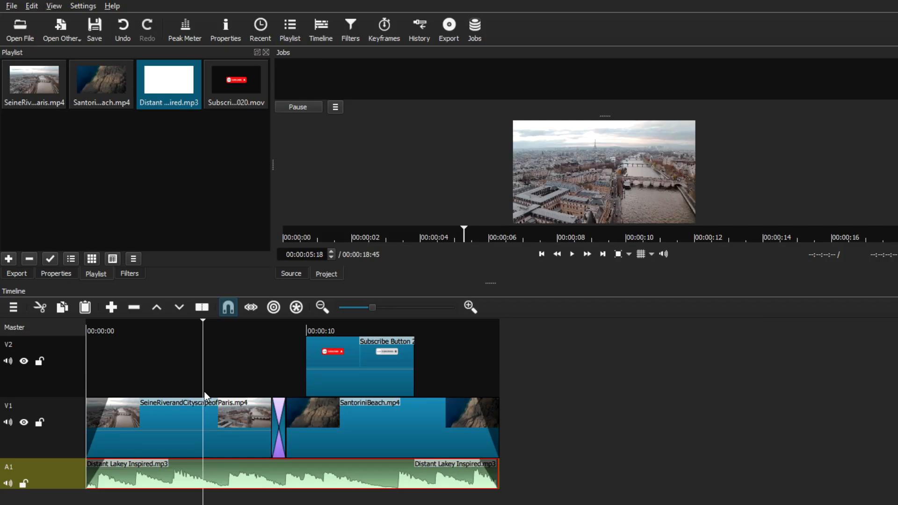
mouse_move(205, 395)
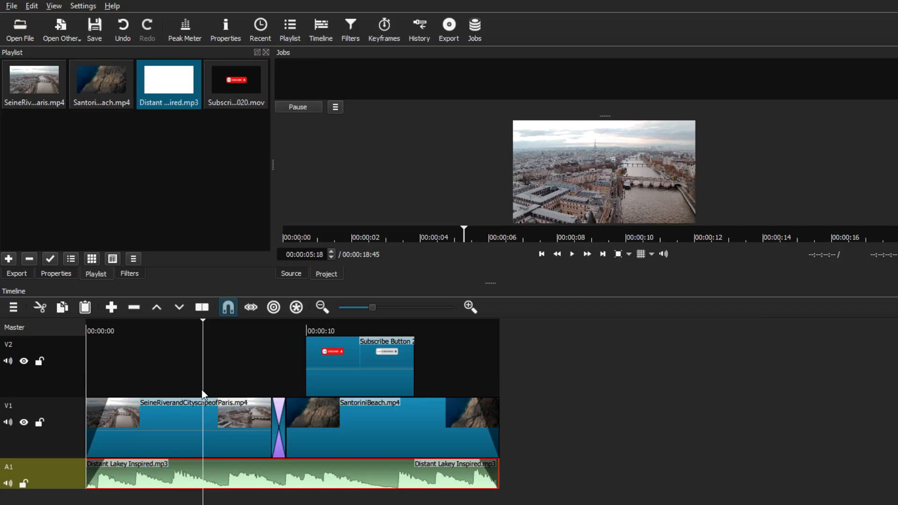
mouse_move(184, 25)
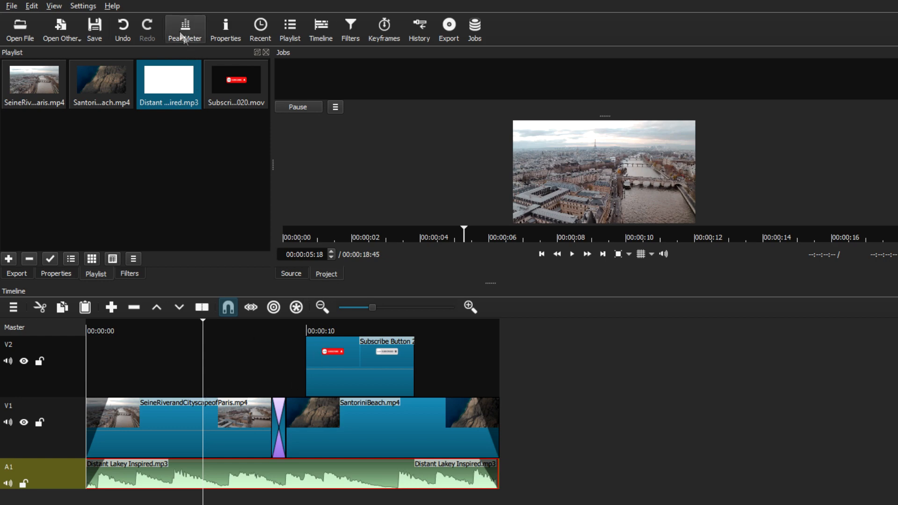
mouse_move(290, 29)
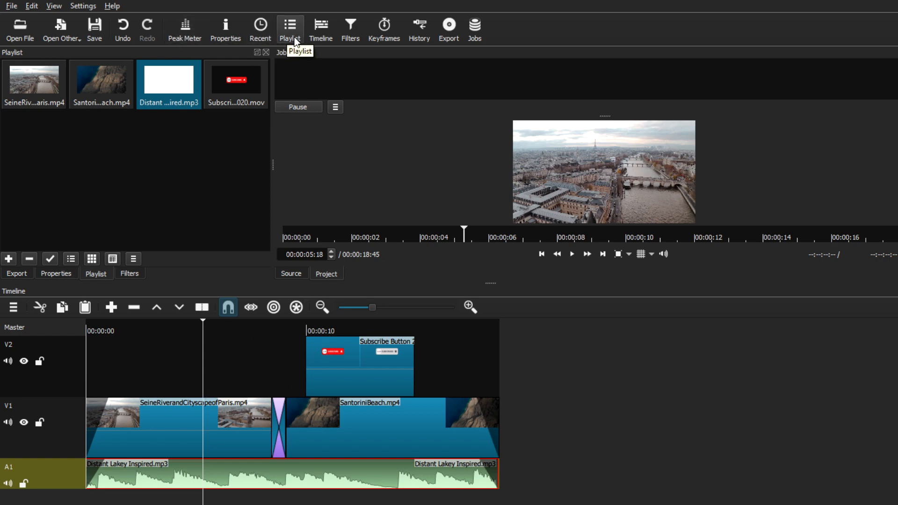
mouse_move(350, 29)
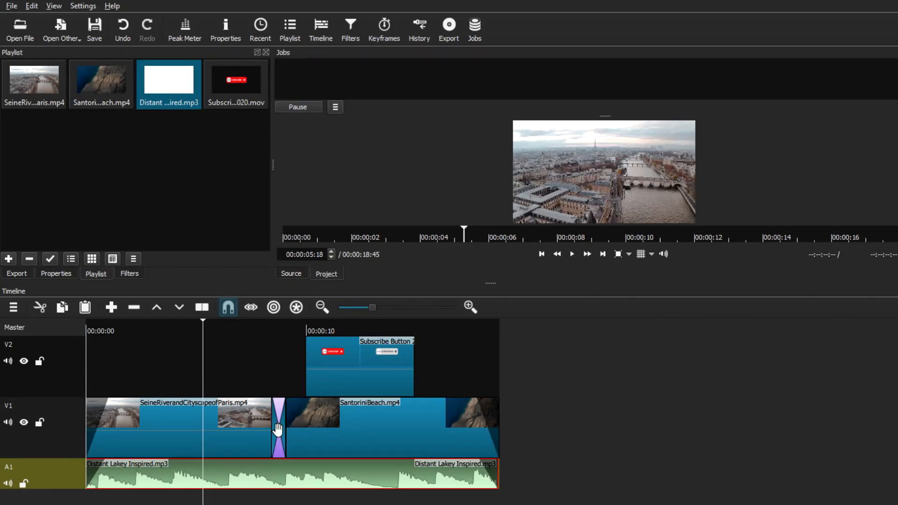
left_click(279, 428)
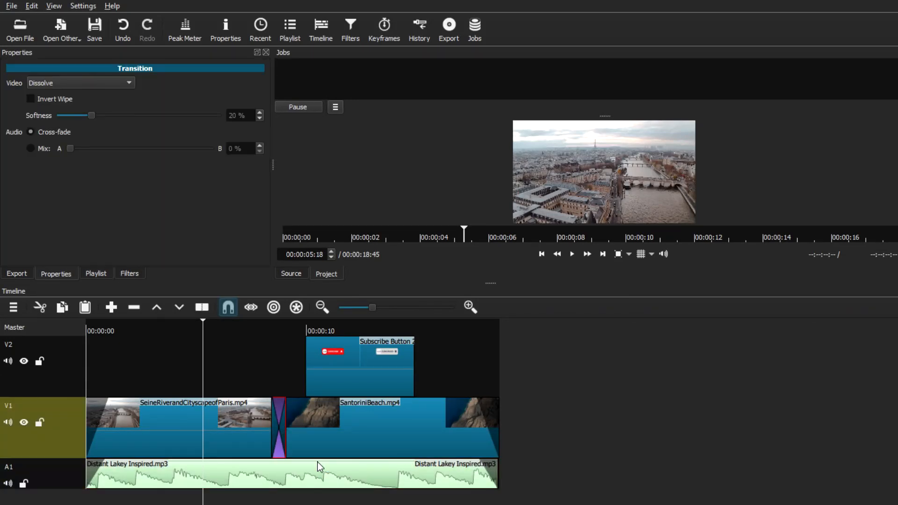
left_click(80, 82)
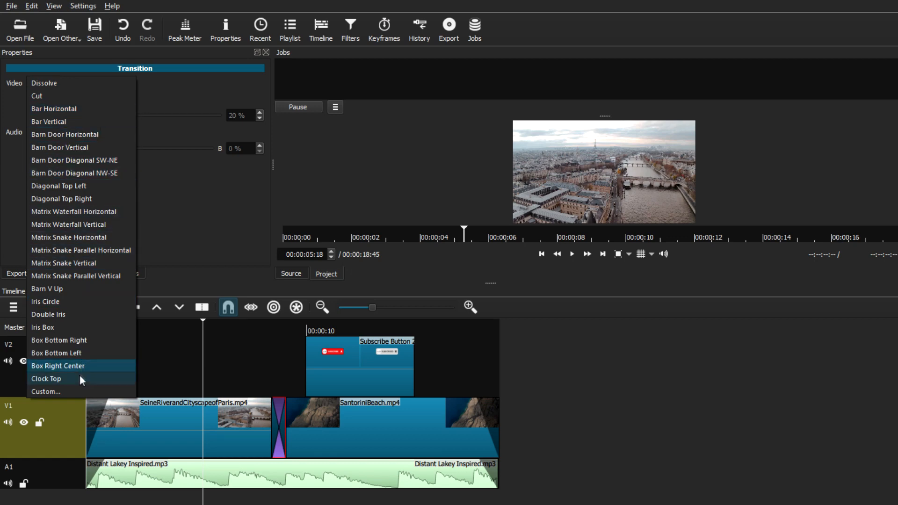
left_click(44, 83)
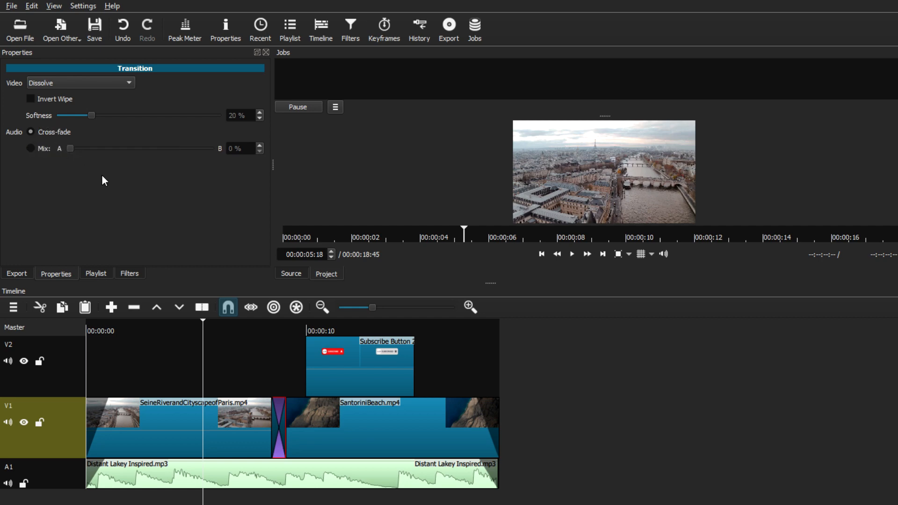
left_click(96, 273)
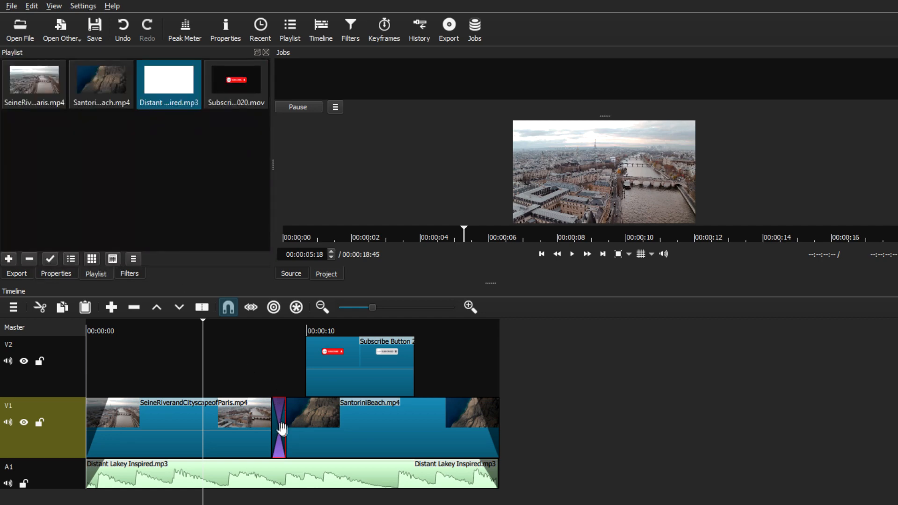
mouse_move(358, 446)
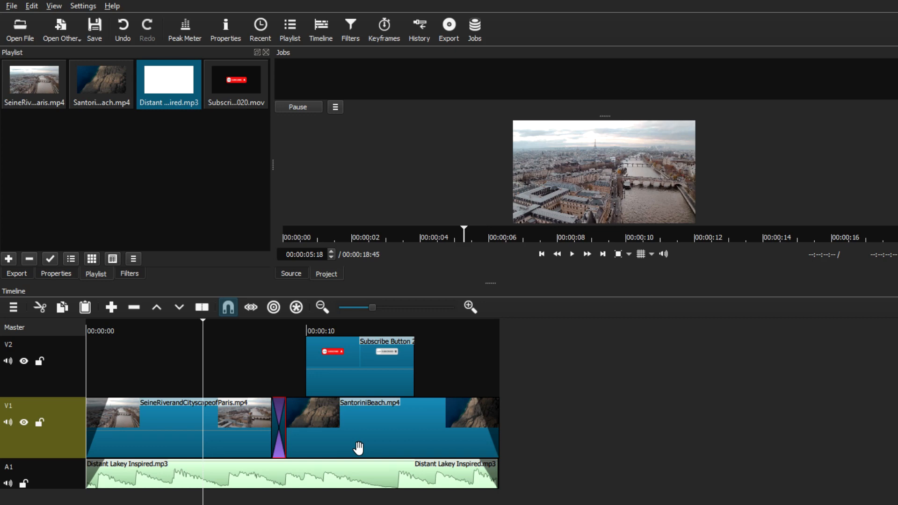
mouse_move(390, 452)
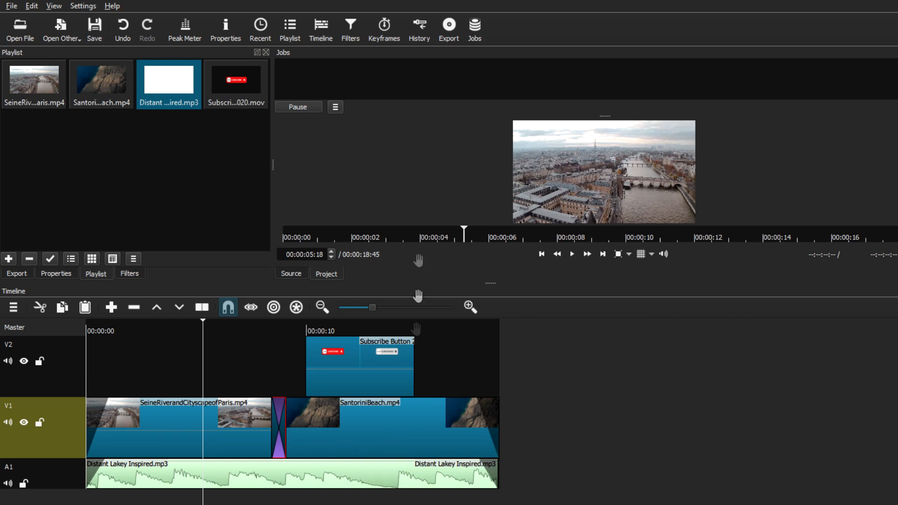
- Reopen the Export panel to show the stock export presets
left_click(448, 25)
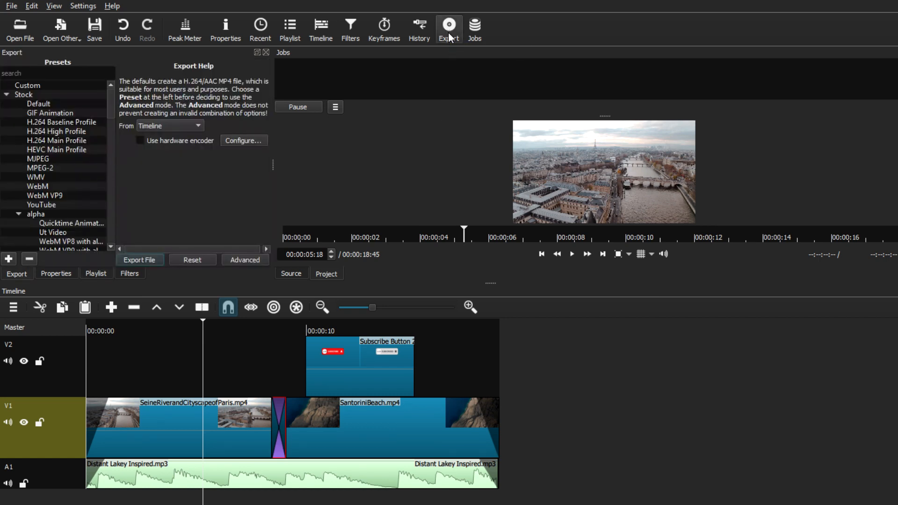